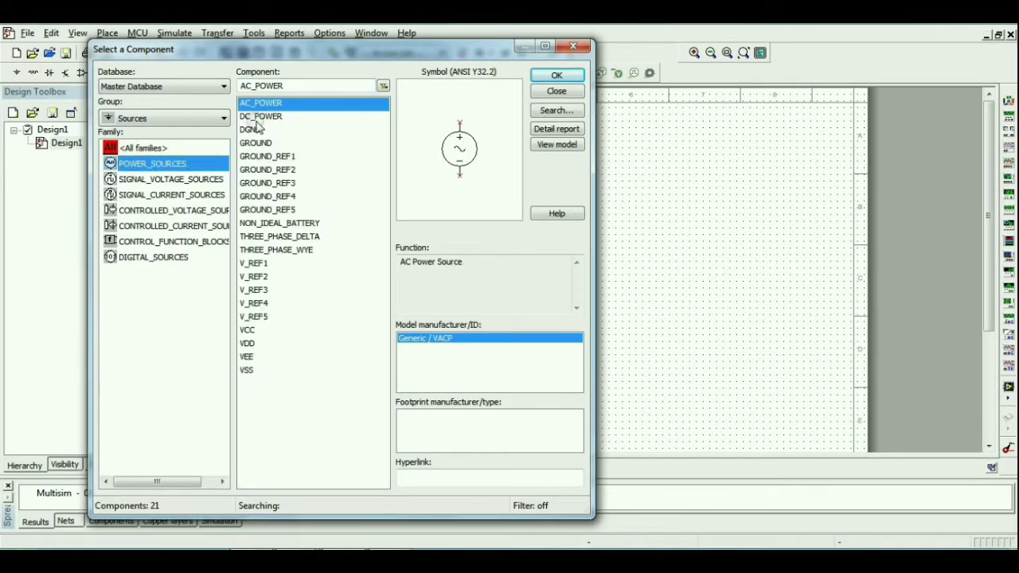
Place the DC voltage source and resistor, then a vertical voltmeter on the right
click(261, 116)
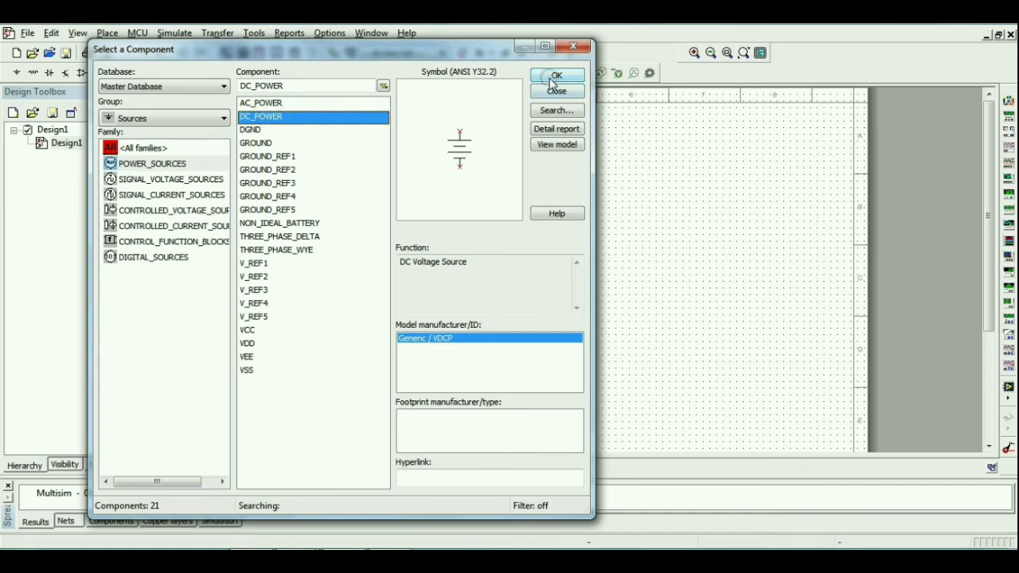
click(557, 75)
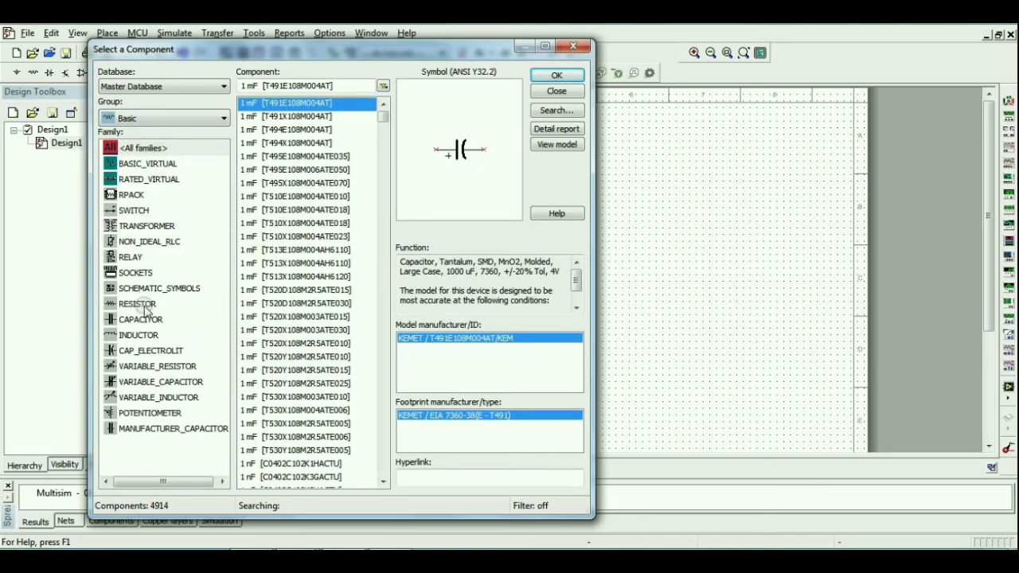
click(557, 75)
text(1k)
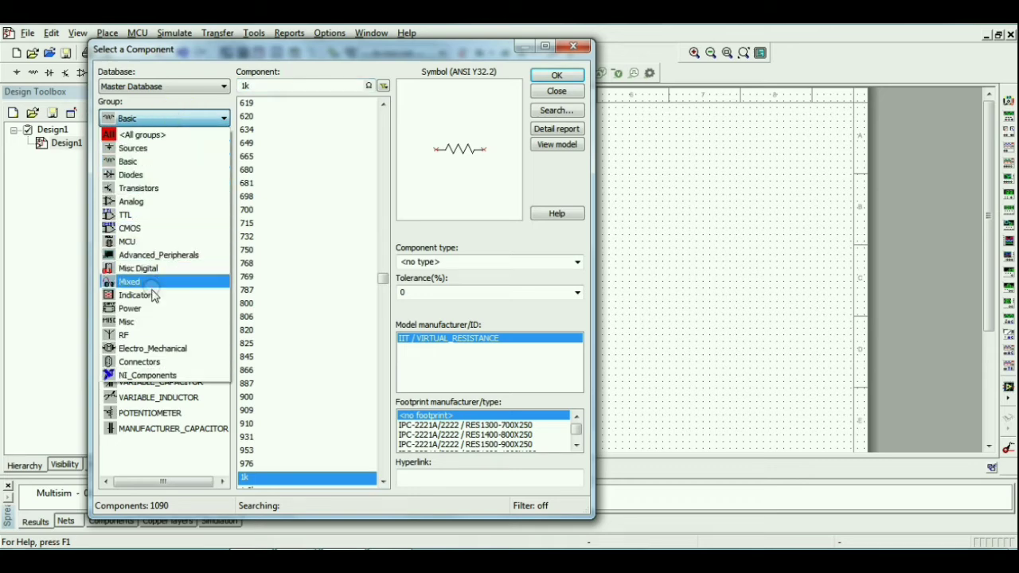
click(136, 294)
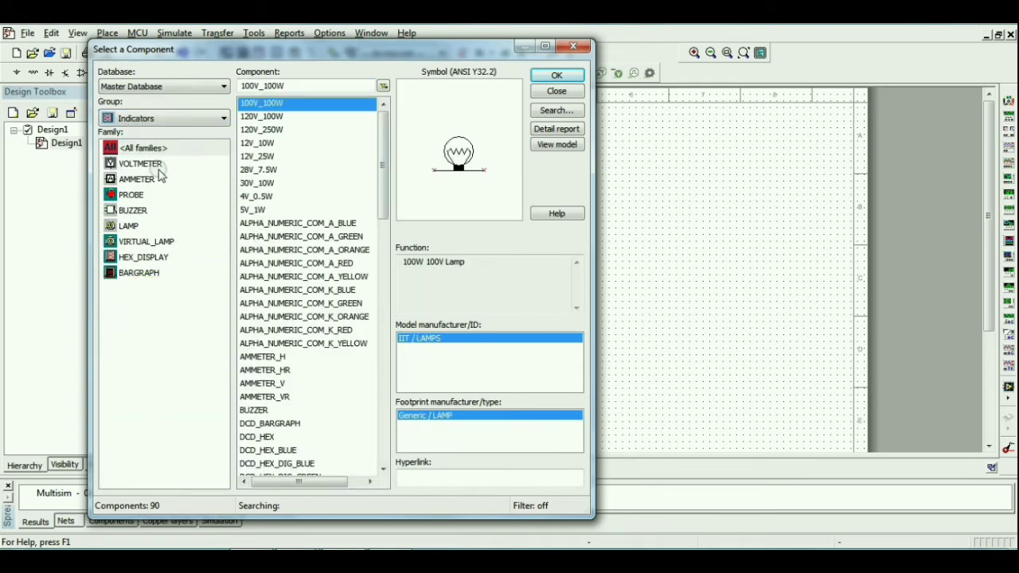
click(140, 163)
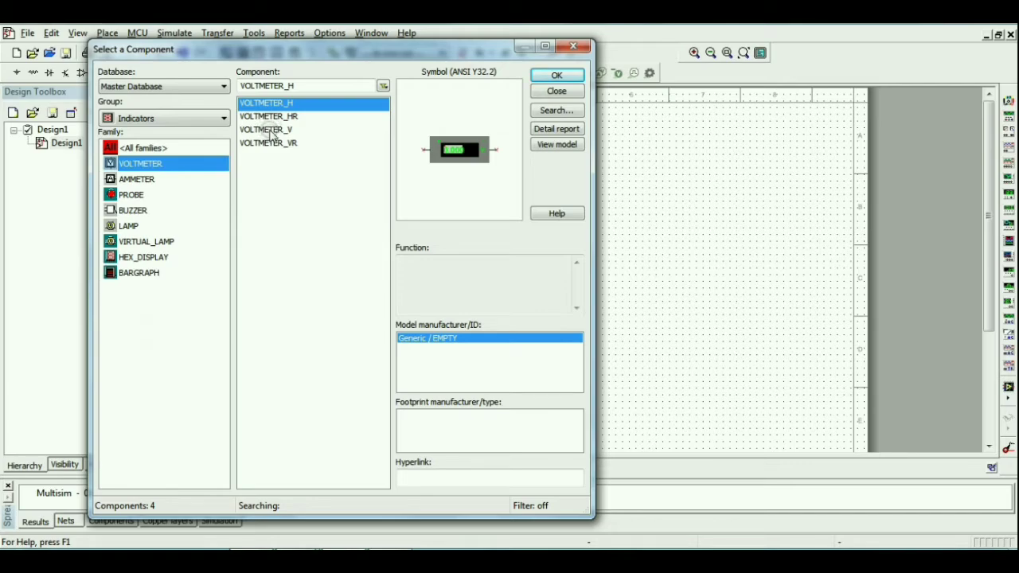
click(556, 74)
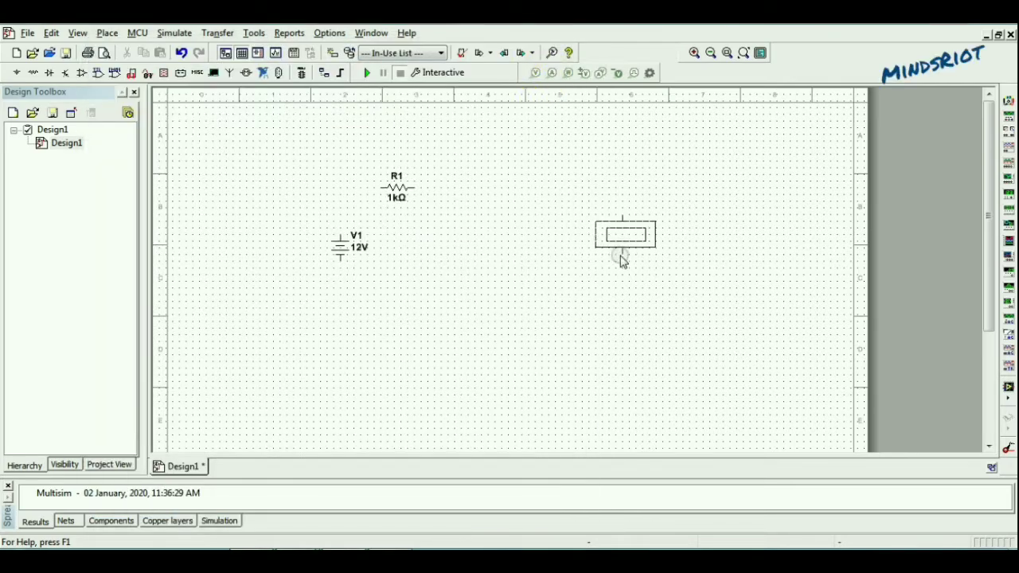
drag(625, 233, 632, 241)
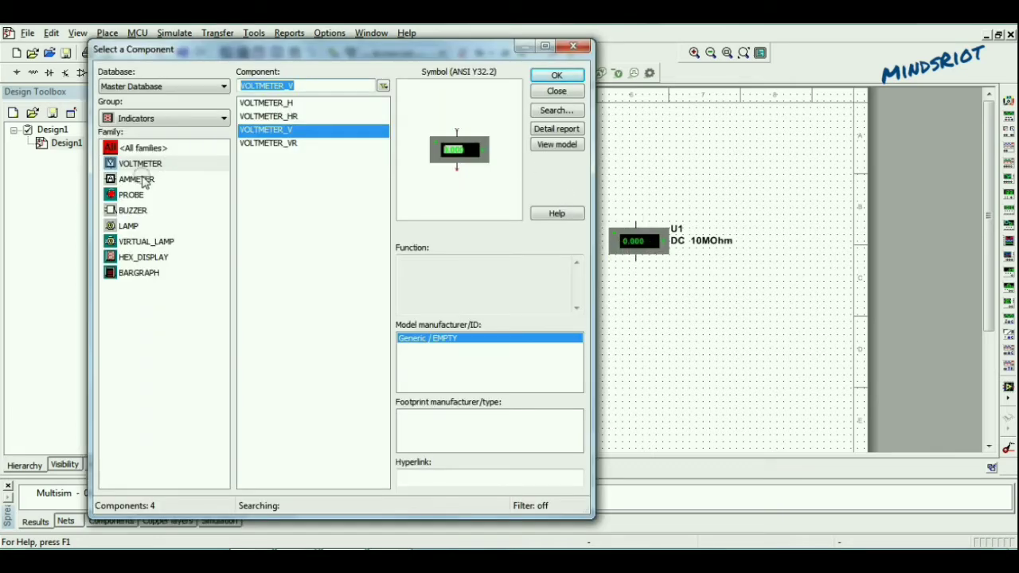
Place a horizontal ammeter right of R1 and pick the 1N4007 diode
click(137, 179)
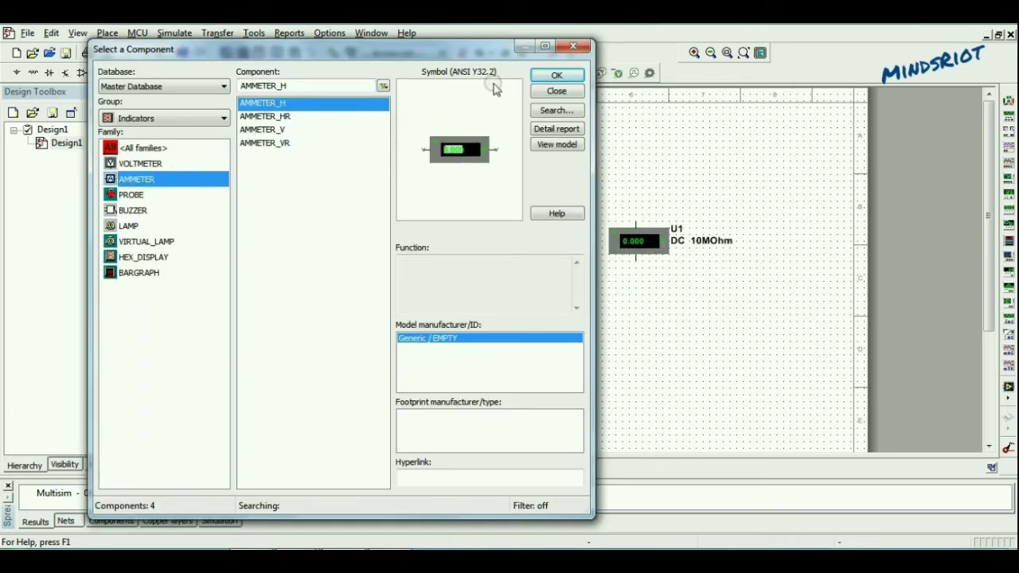
click(556, 75)
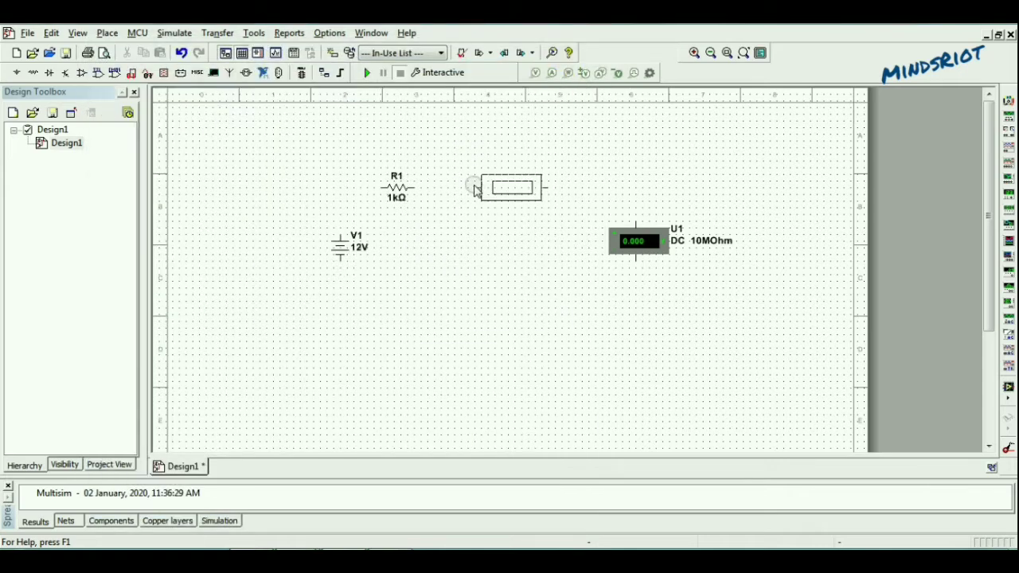
drag(510, 187, 484, 187)
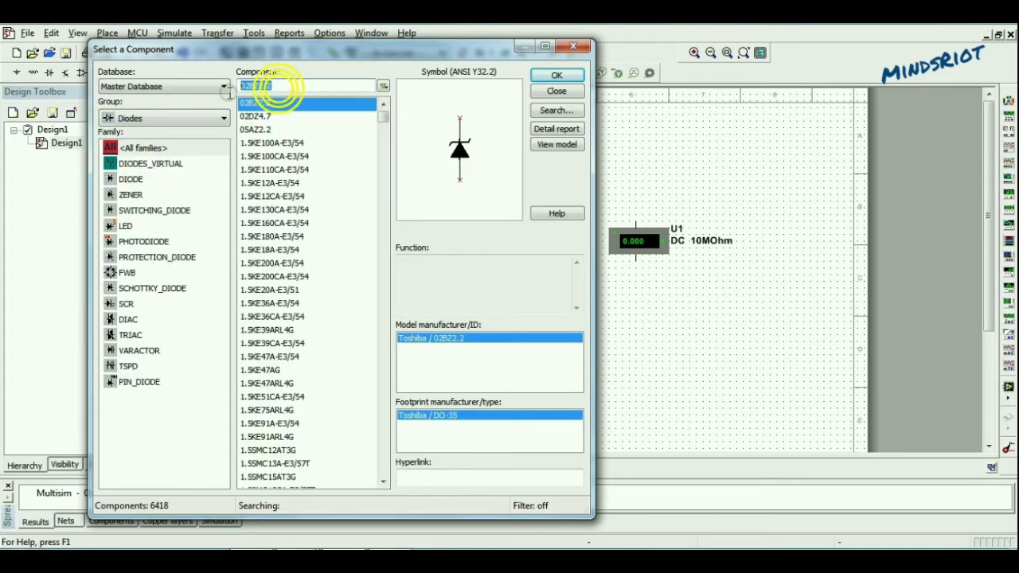
text(1)
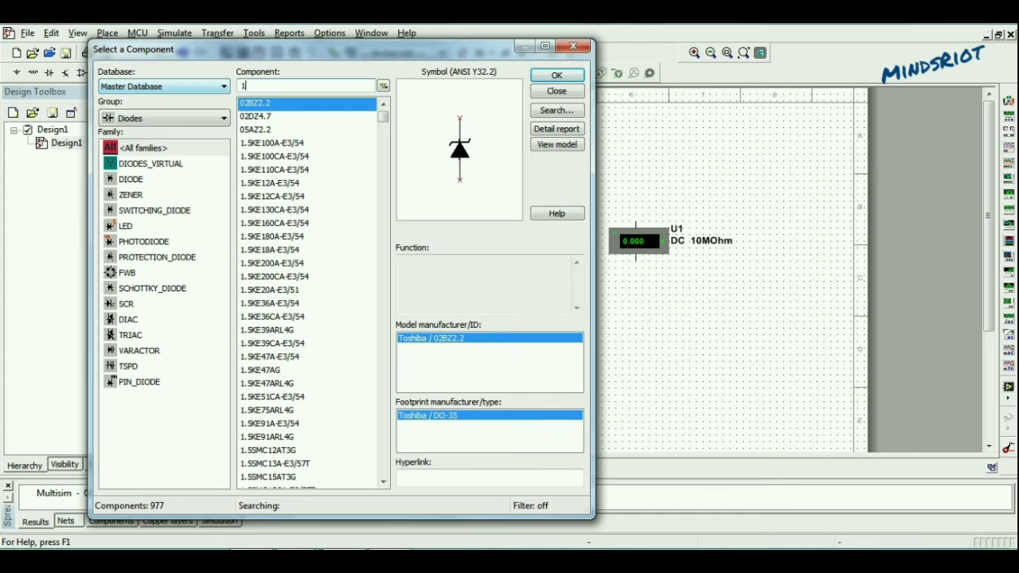
text(n4007)
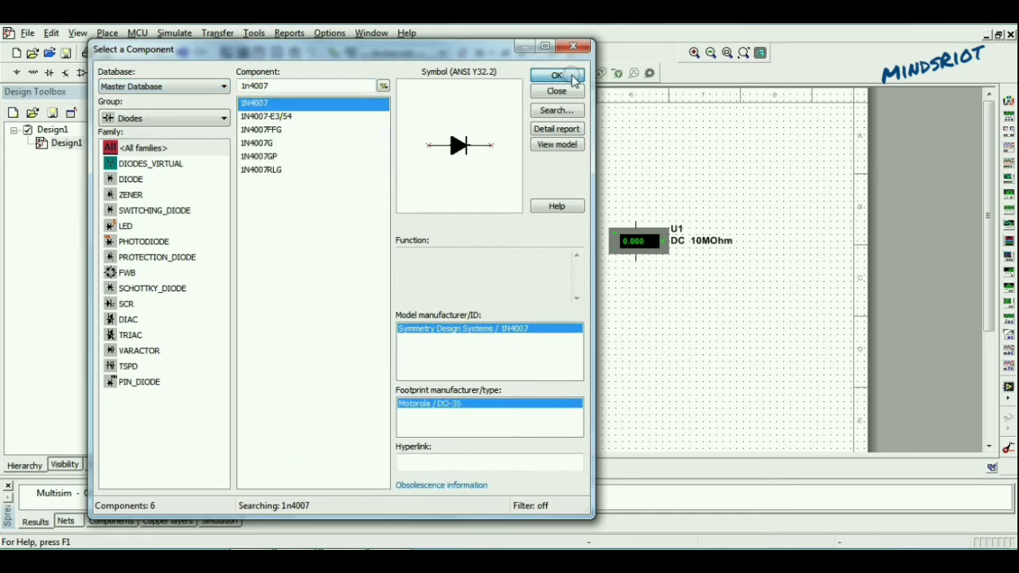
click(557, 74)
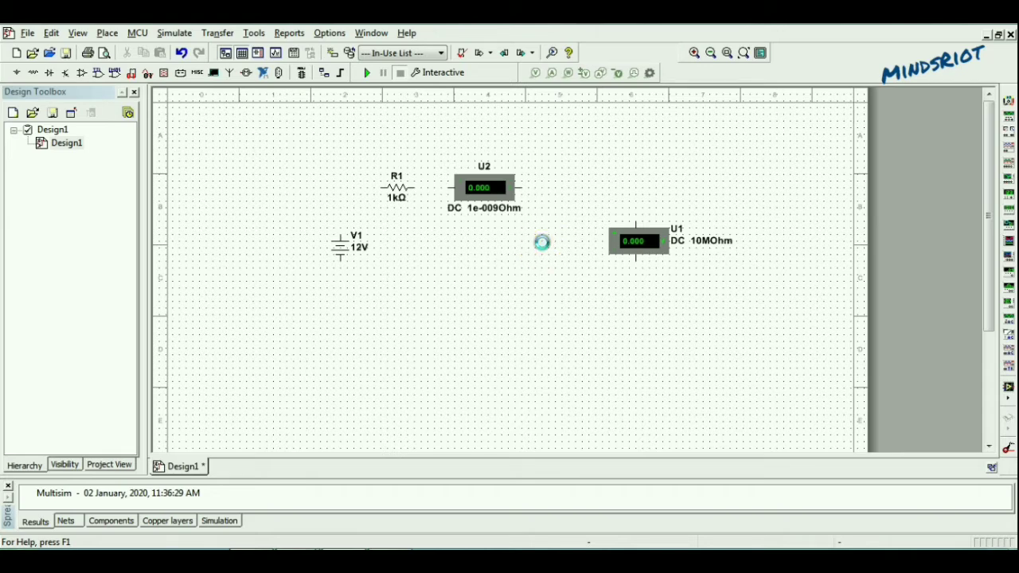
Drop diode D1 left of the voltmeter and wire all parts into a closed loop
click(562, 241)
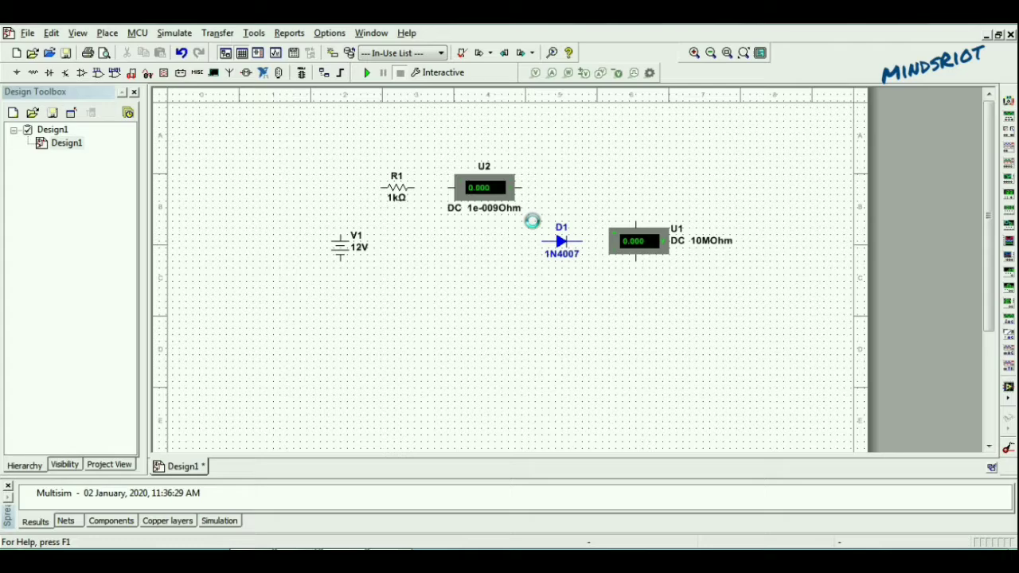
click(561, 242)
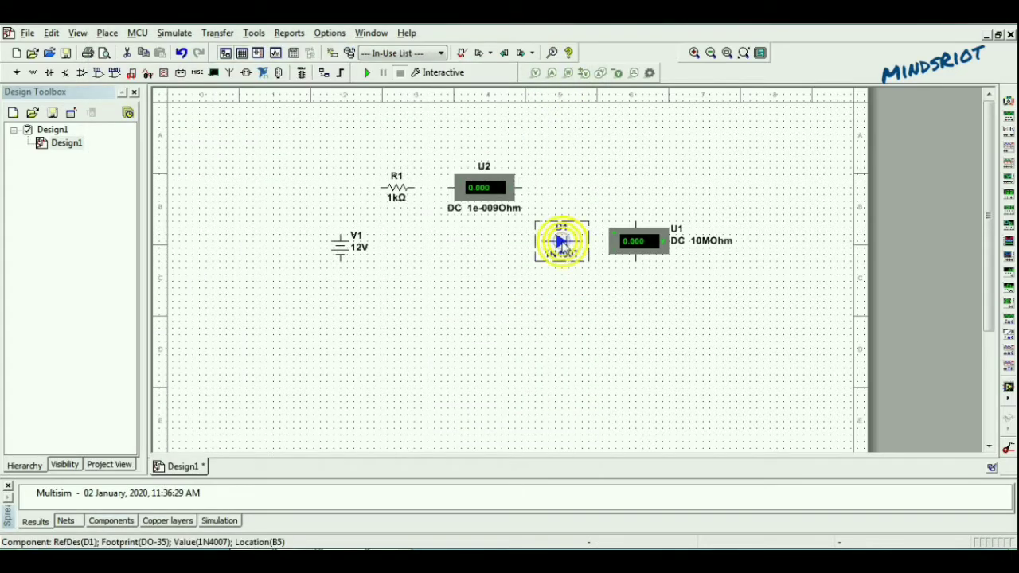
click(561, 241)
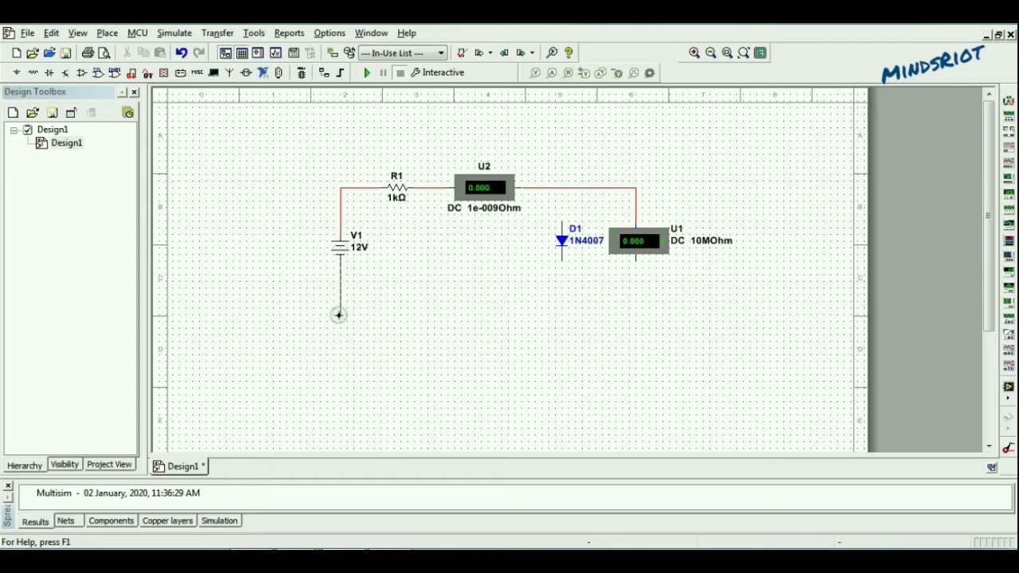
drag(338, 314, 619, 314)
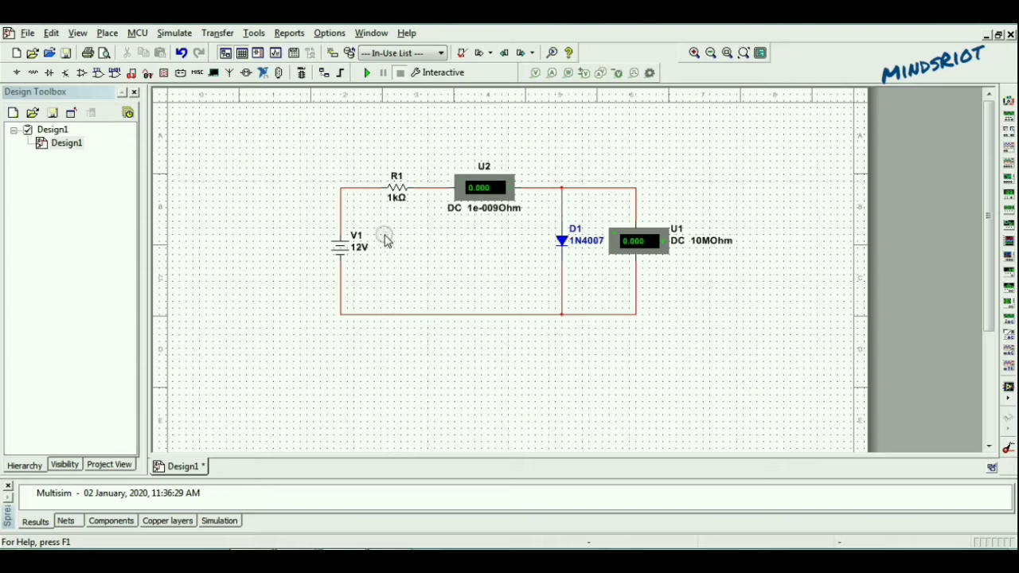
Change source V1's voltage from 12 V to 0.1 V
click(355, 245)
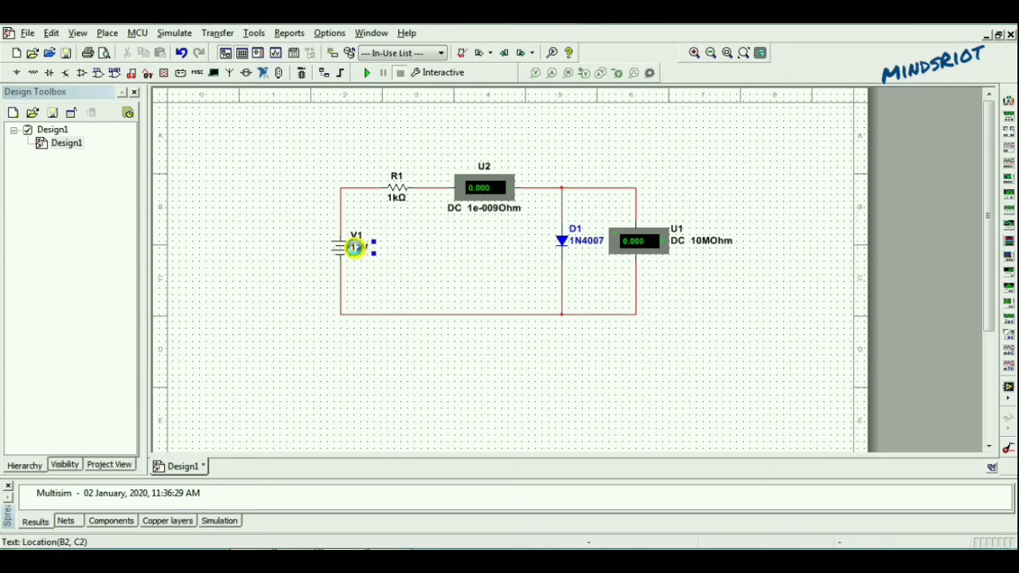
double_click(354, 246)
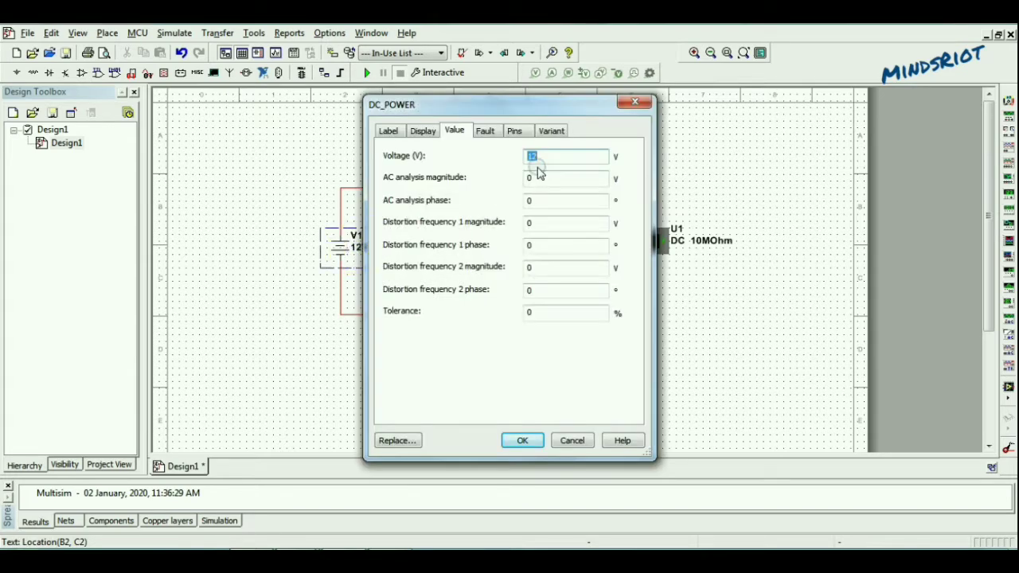
text(0.1)
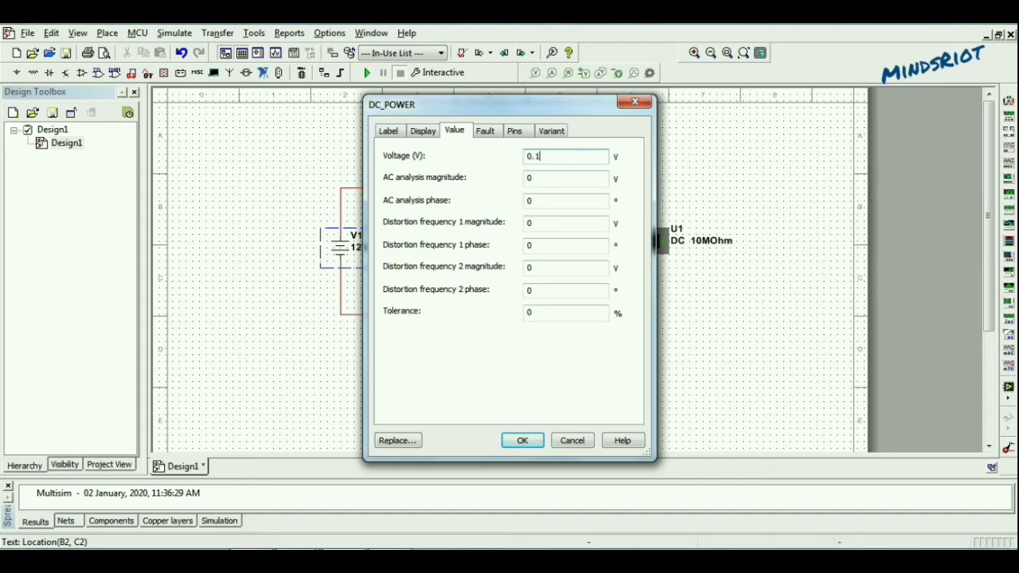
click(523, 440)
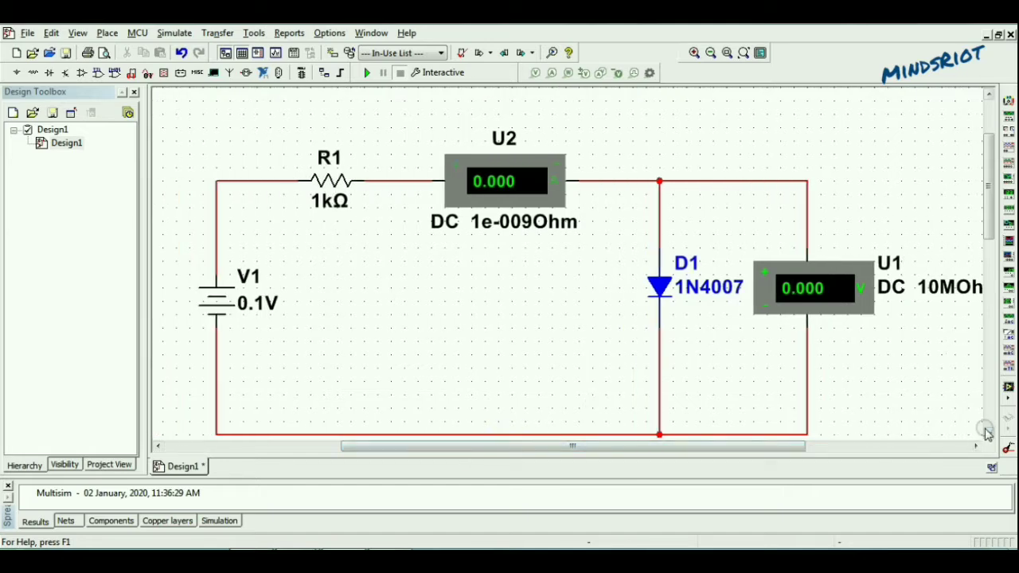
Add a ground to the bottom wire and run the simulation, reading 0.208 µA
scroll(down, 3)
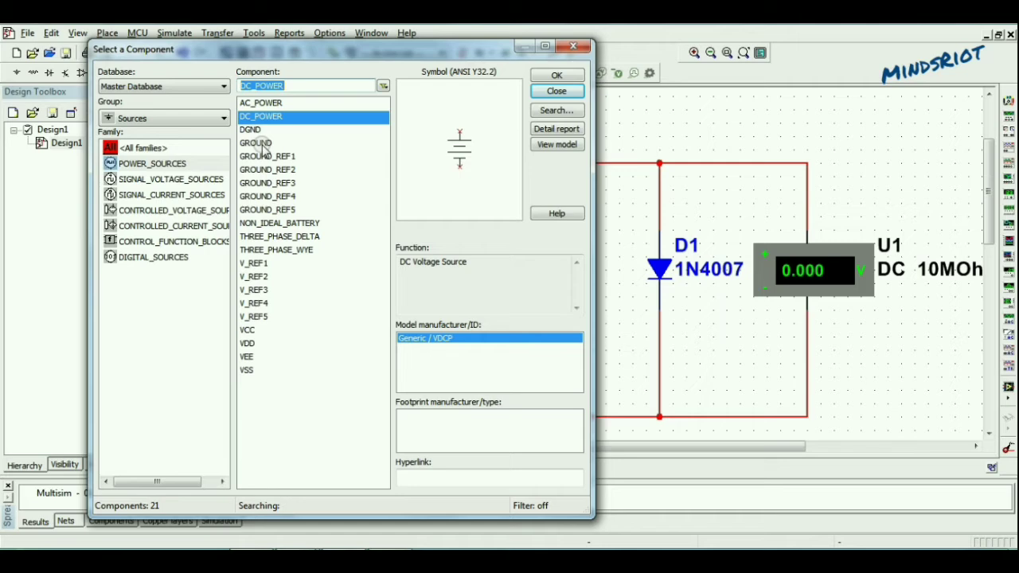
click(557, 74)
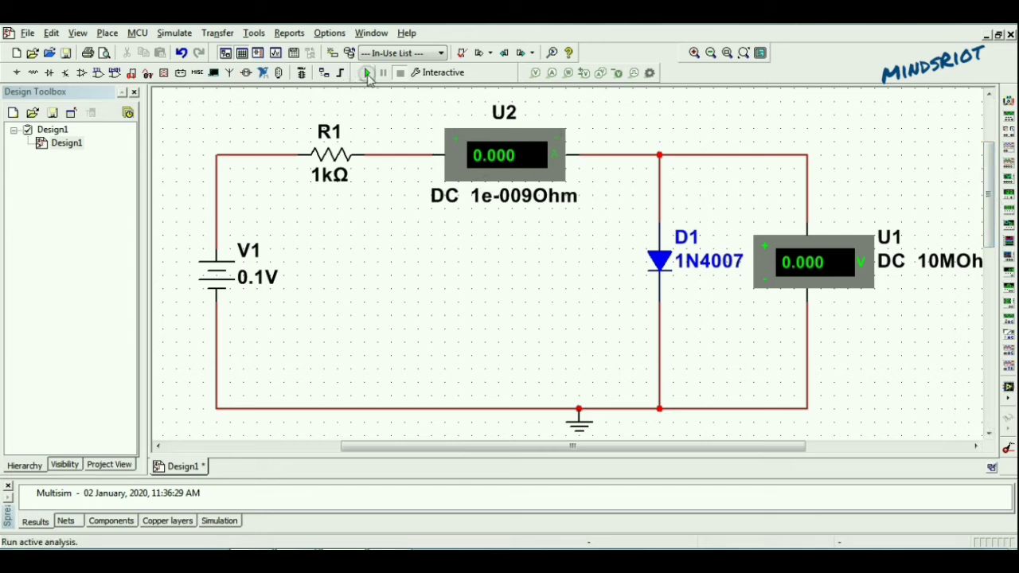
click(367, 72)
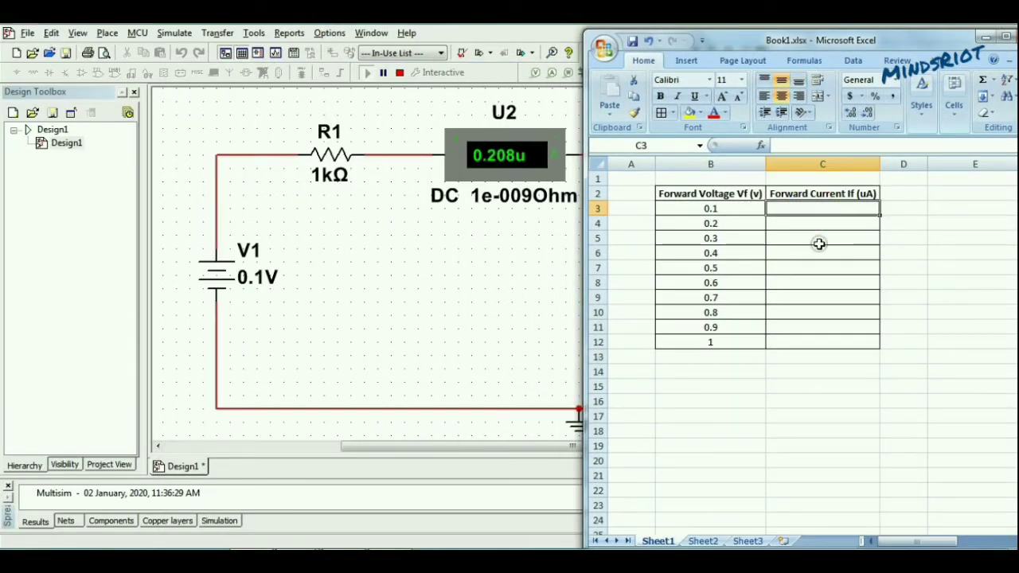
Enter the 0.208 µA reading into cell C3 beside 0.1 V
text(0.)
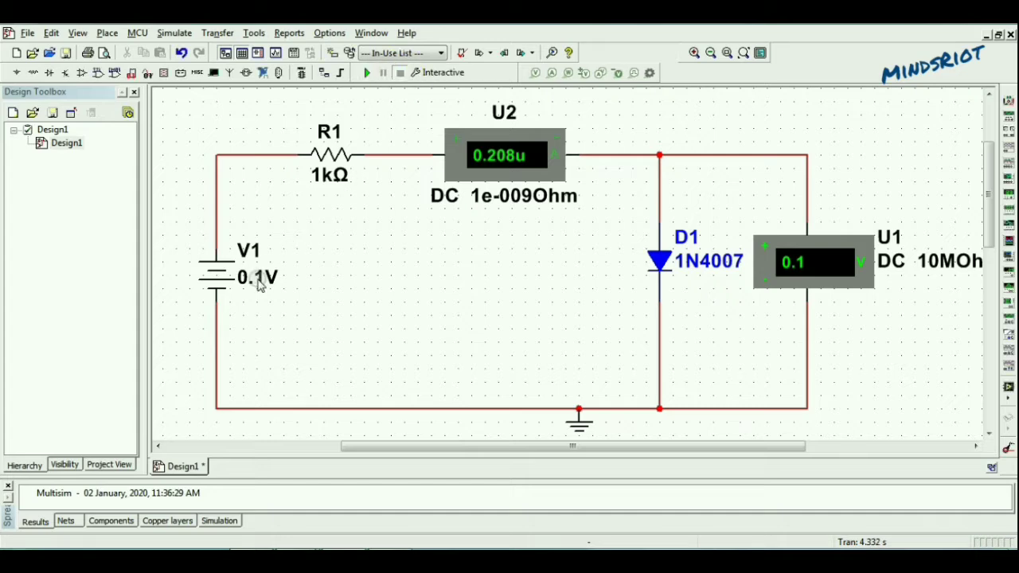
Raise V1 to 0.2 V and rerun the simulation, giving 1.471 µA
double_click(257, 277)
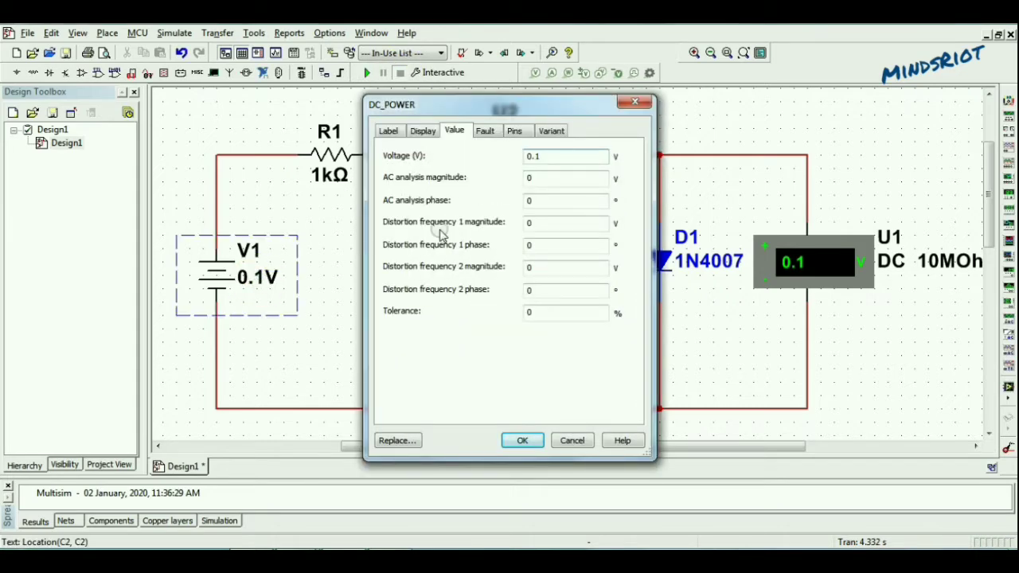
click(522, 440)
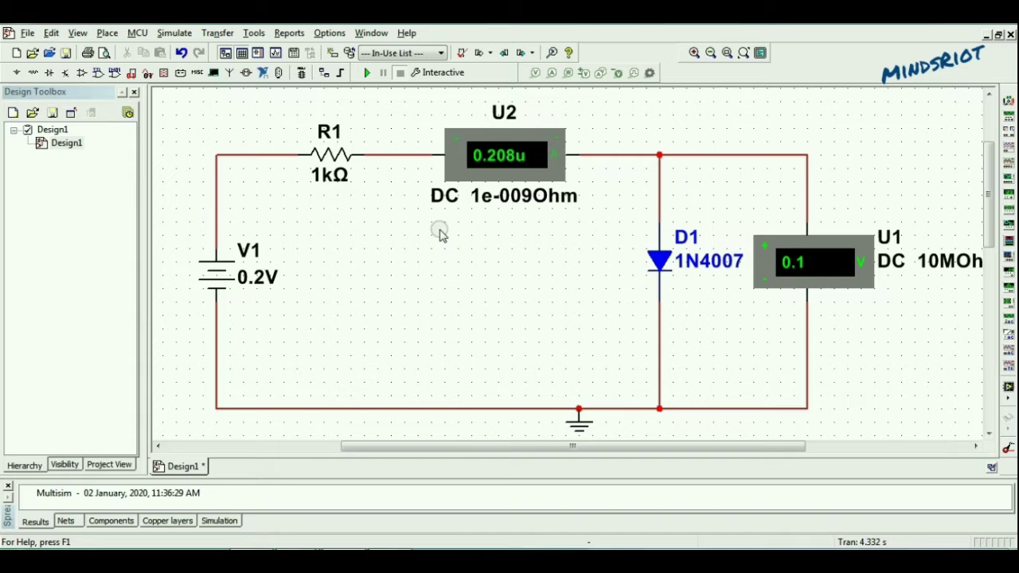
click(366, 72)
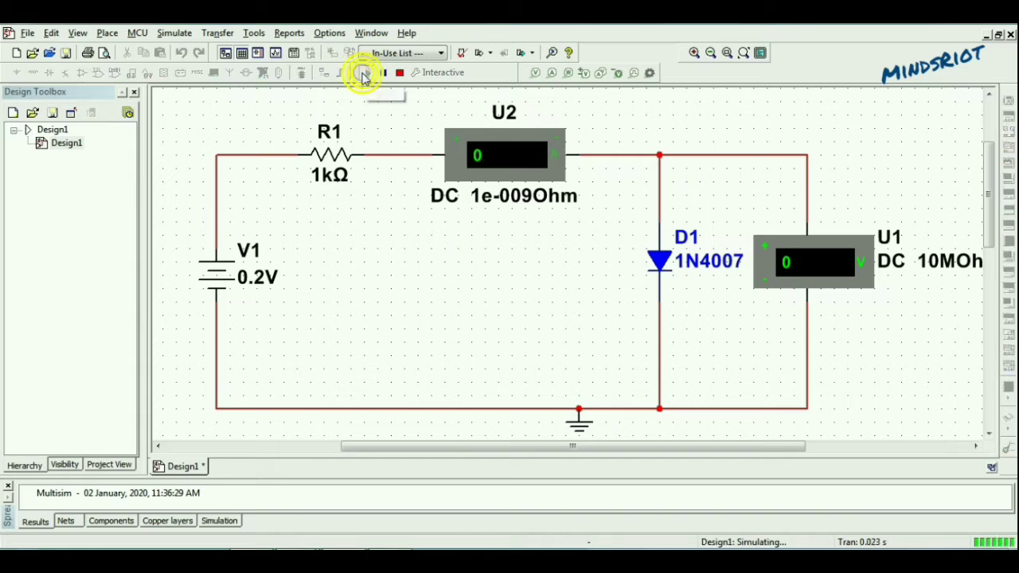
click(366, 73)
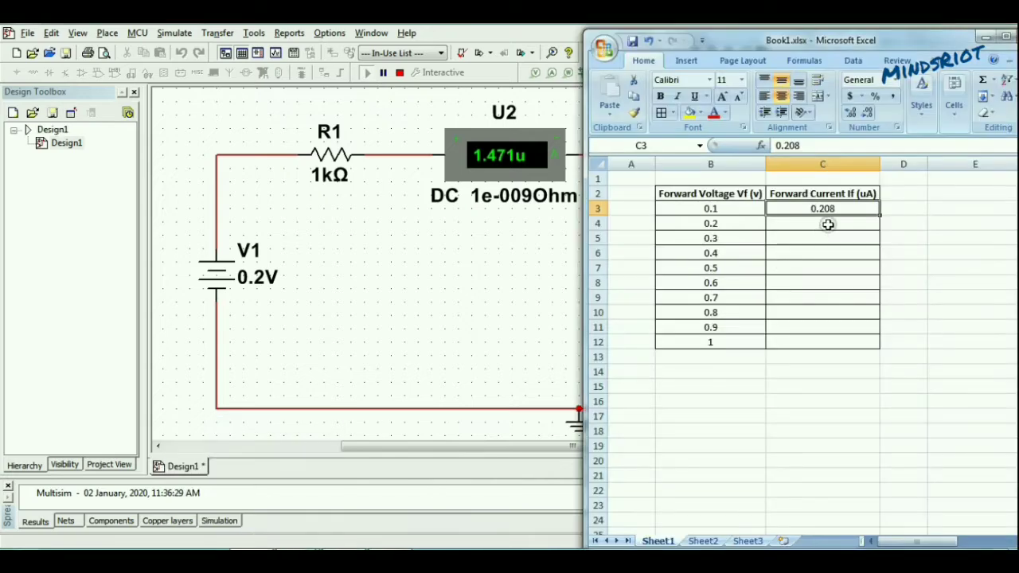
Type the 1.471 µA reading into cell C4 for 0.2 V
text(1)
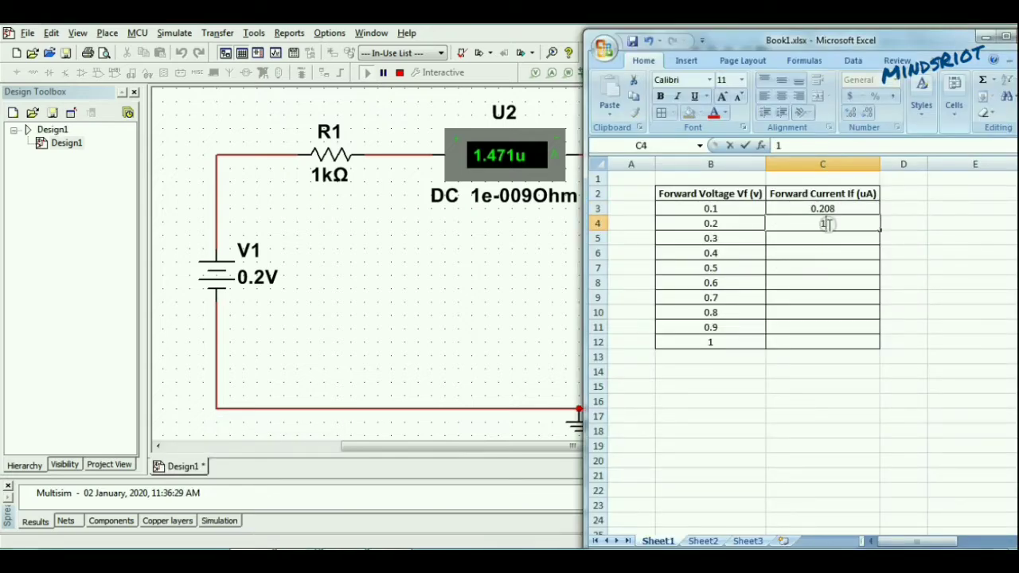
text(.)
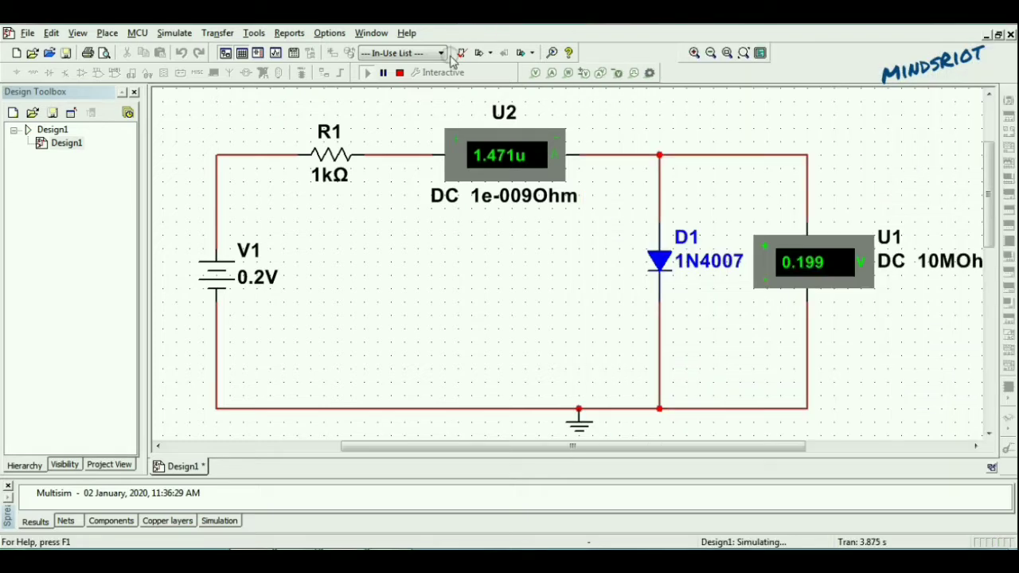
Set V1 to 0.3 V, rerun, and record the 8.882 µA reading
click(256, 276)
text(0.3)
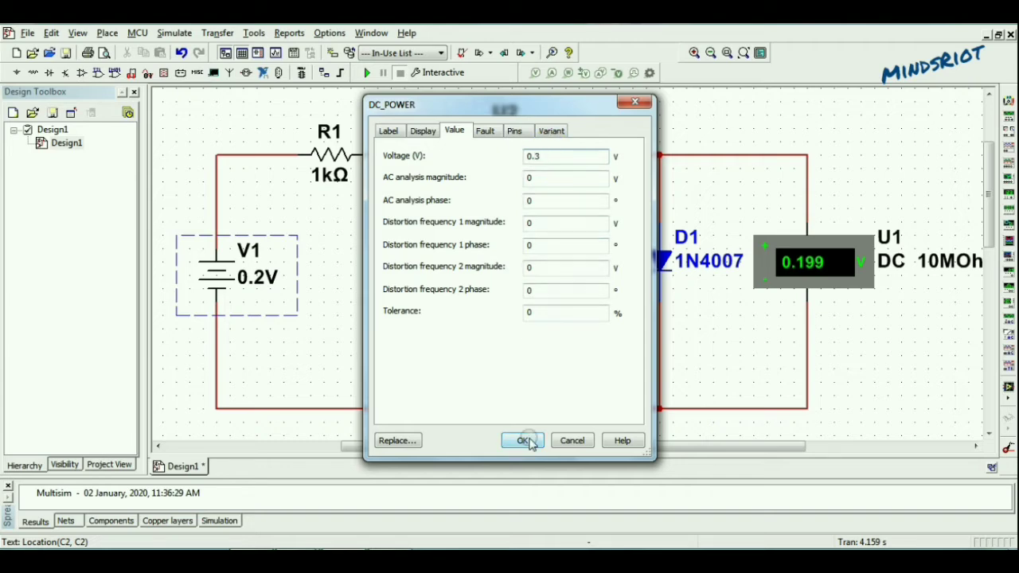
click(523, 440)
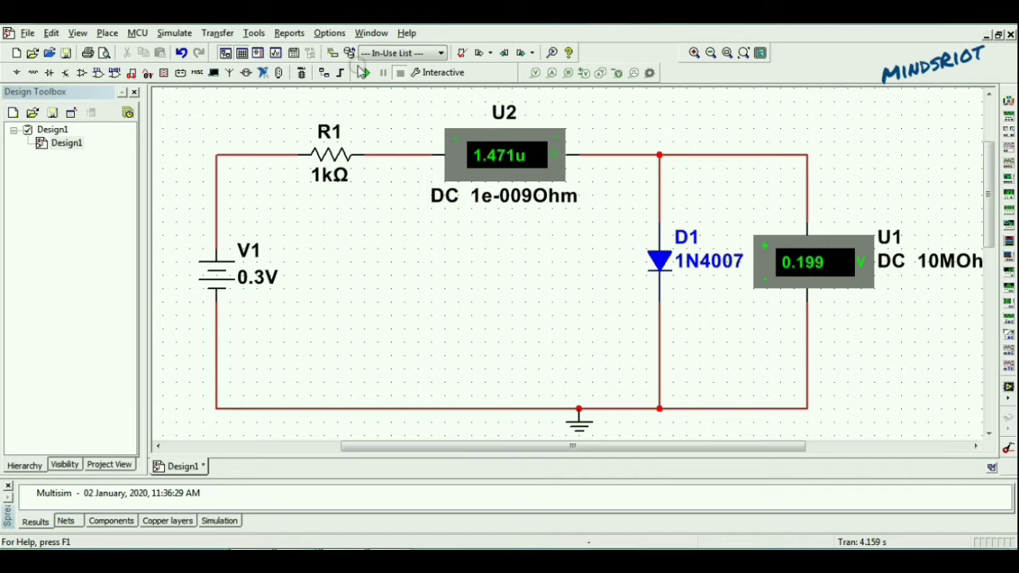
click(364, 73)
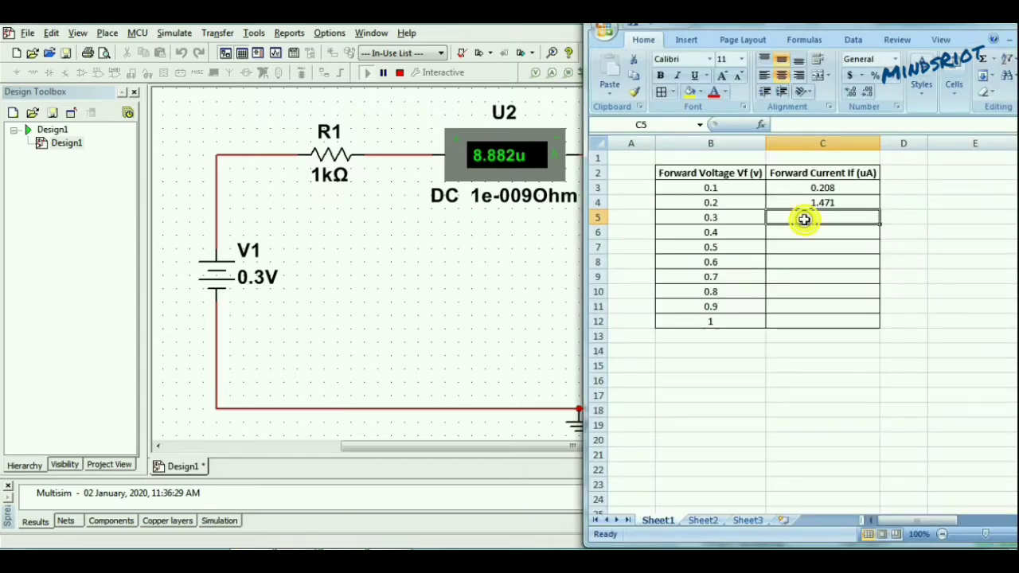
text(8.88)
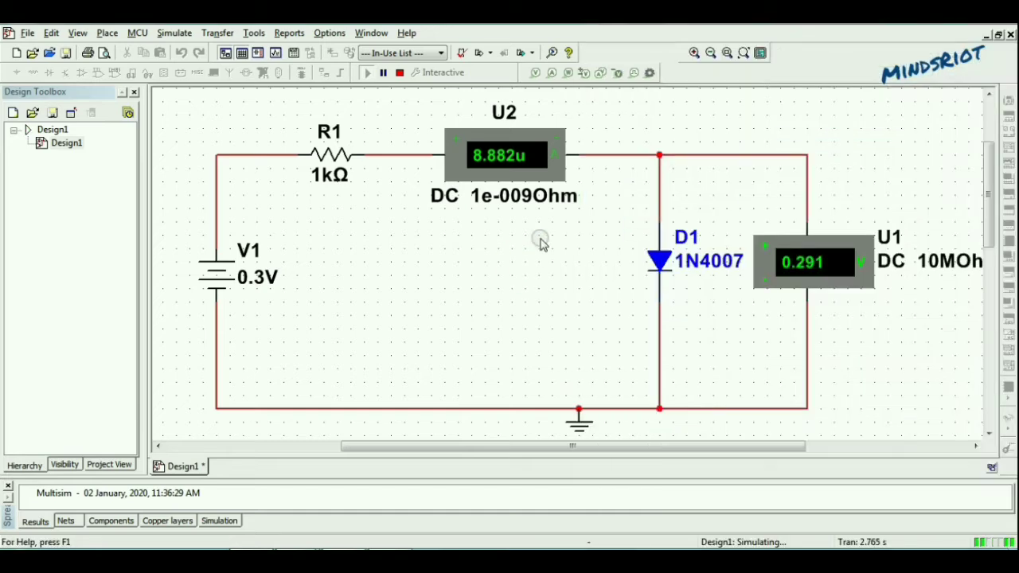
mouse_move(263, 283)
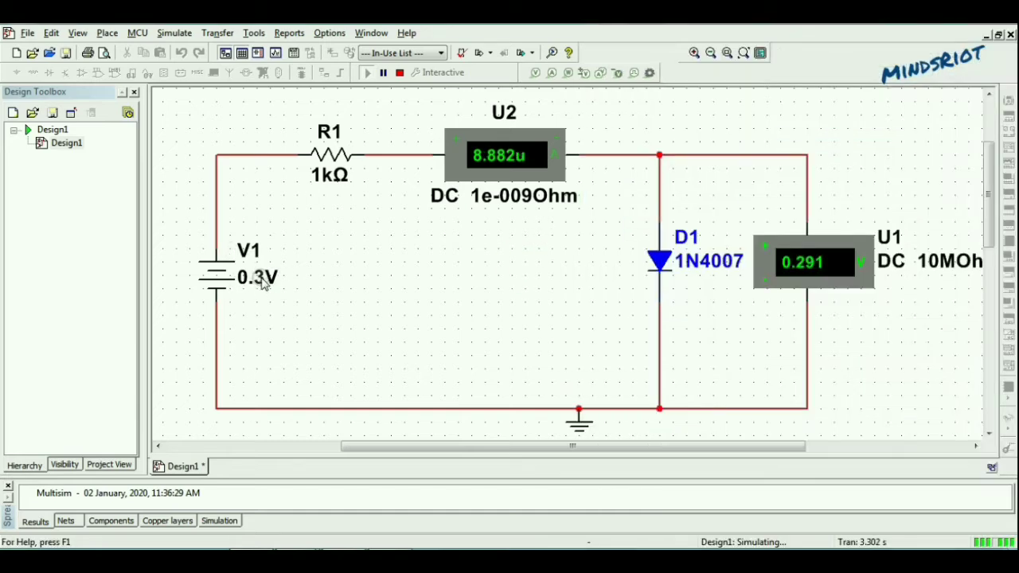
Set V1 to 0.4 V, rerun past the warning, record 36 µA, then stop
double_click(257, 277)
text(0.4)
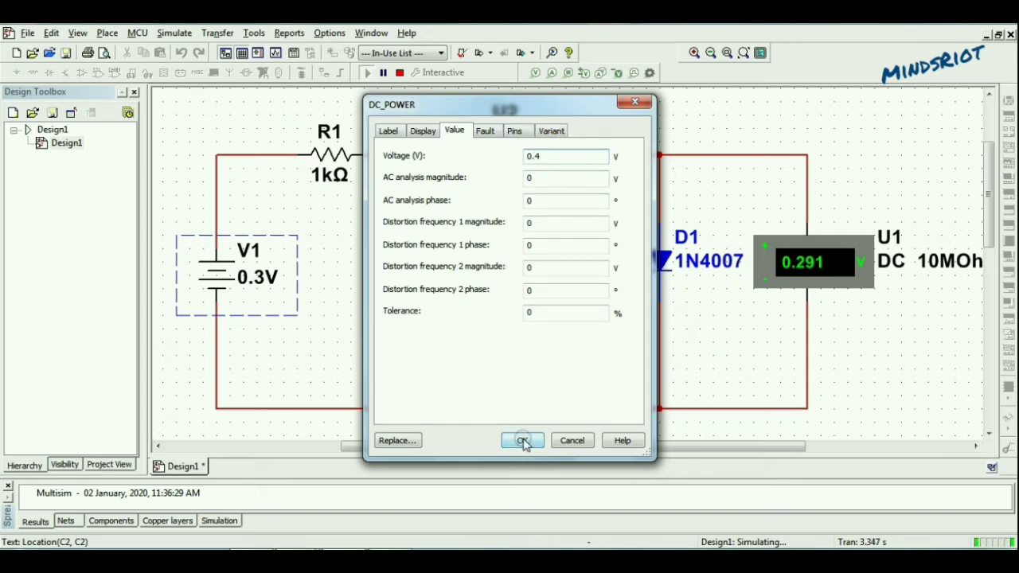
click(523, 441)
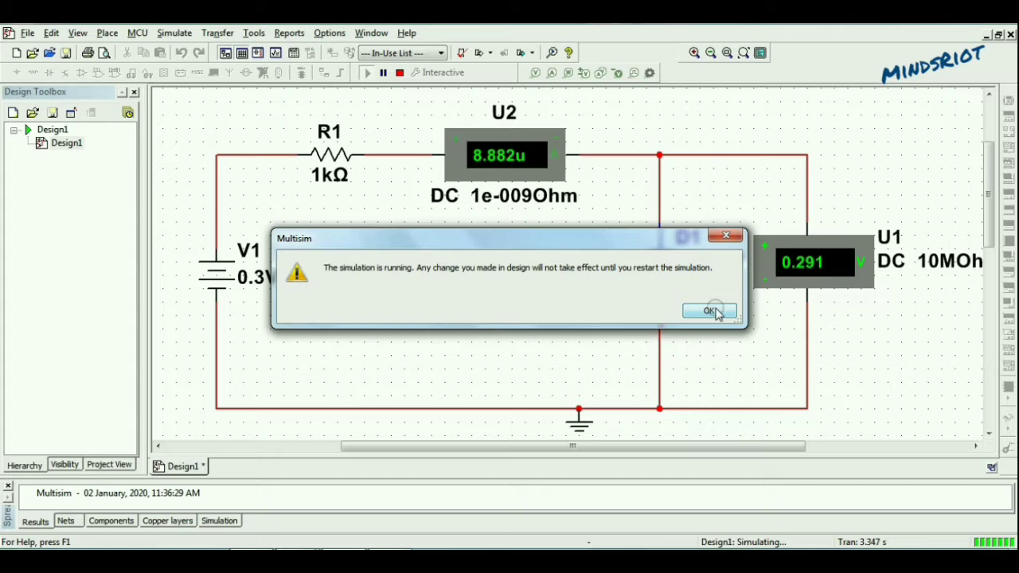
click(710, 311)
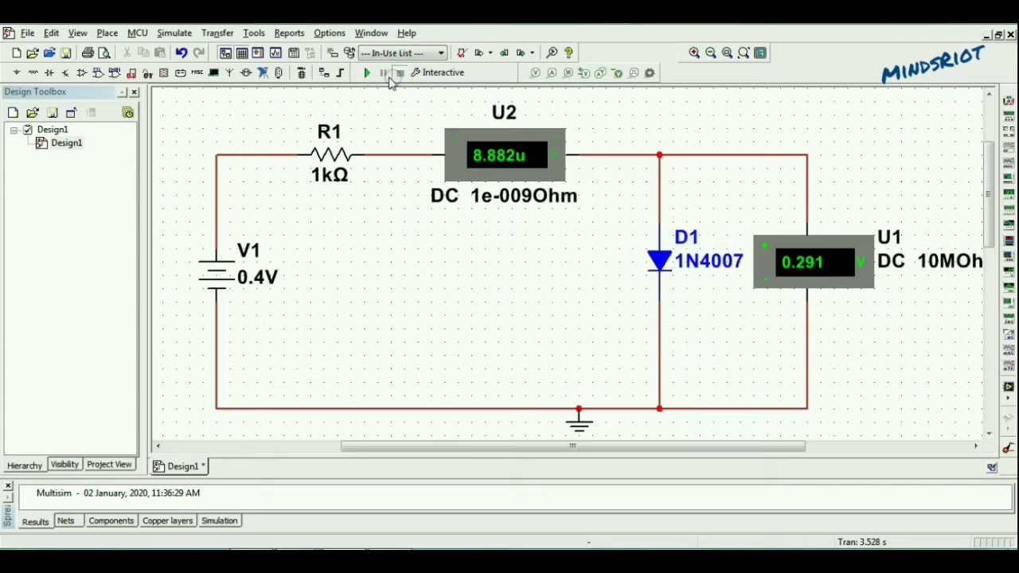
click(367, 73)
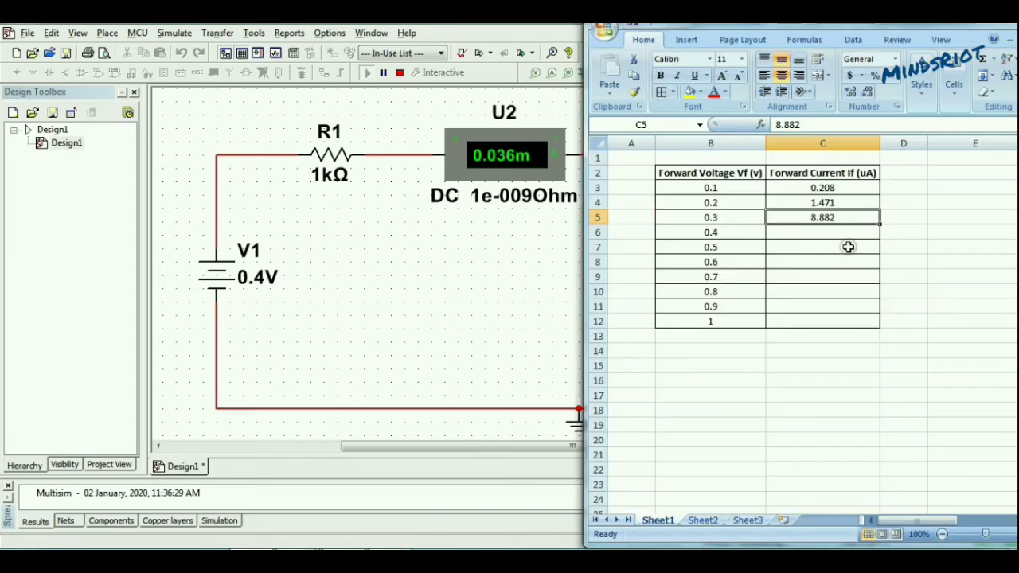
text(3)
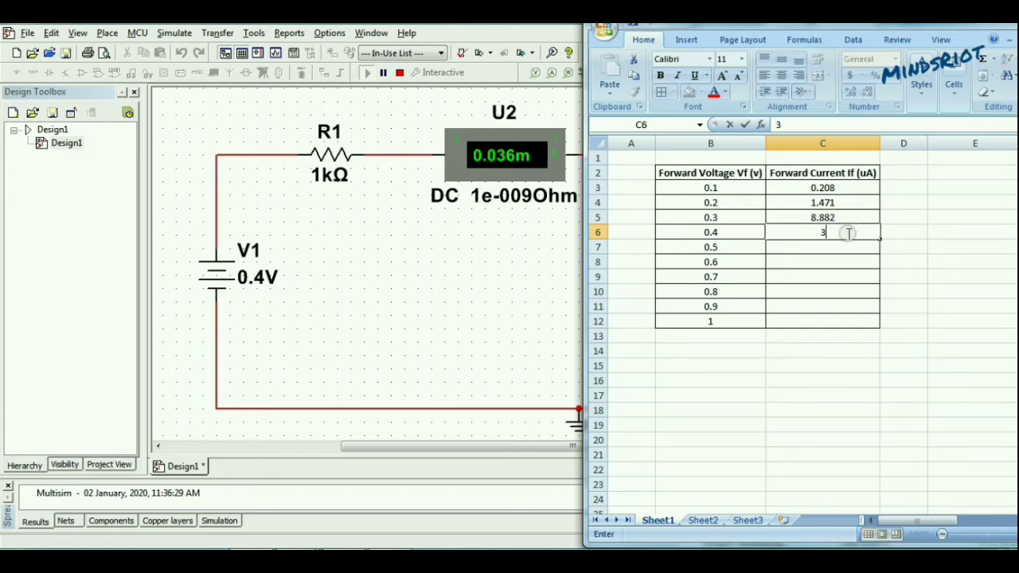
text(6)
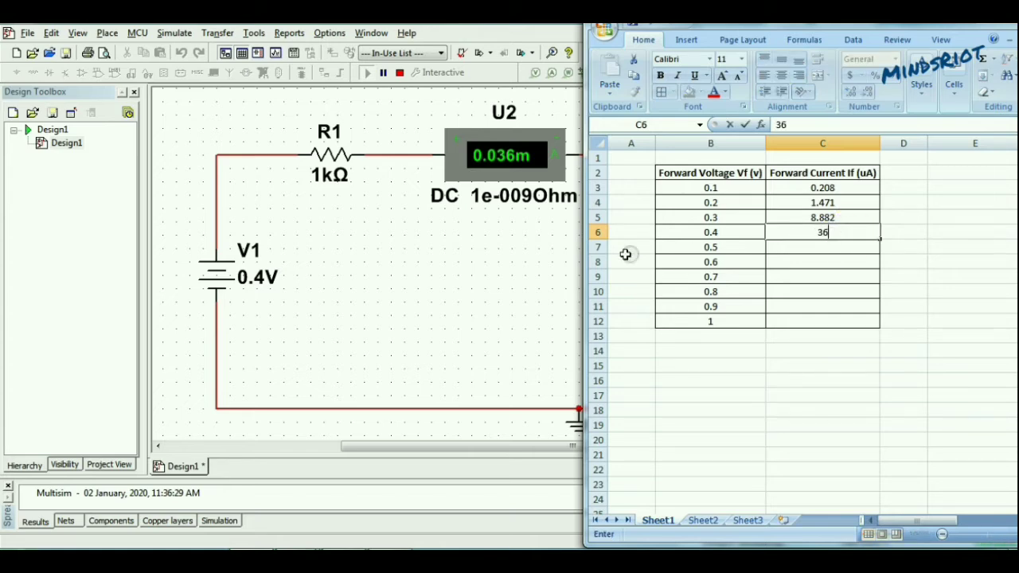
click(400, 72)
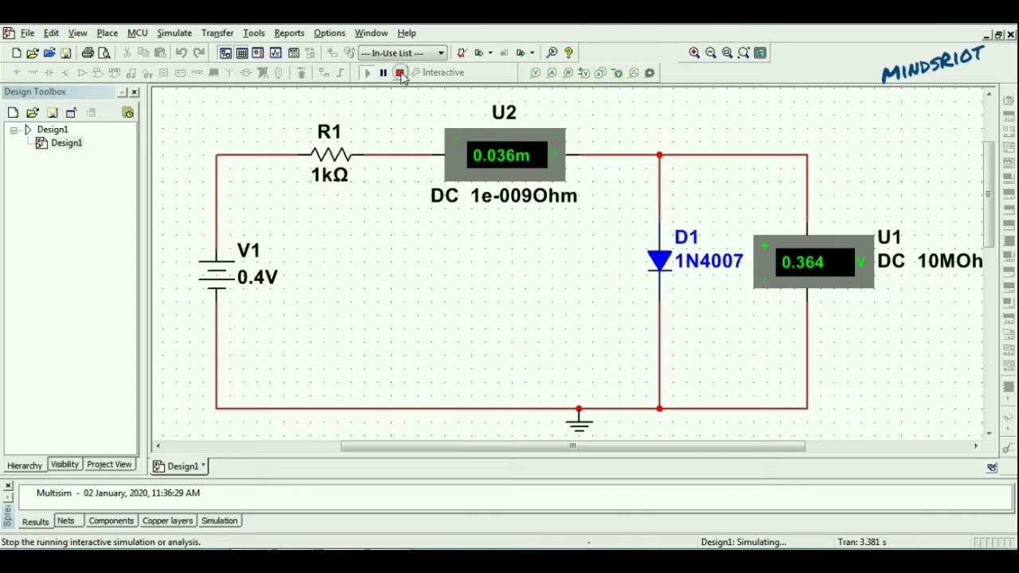
Set V1 to 0.5 V, rerun the simulation, and record 89 µA
double_click(248, 277)
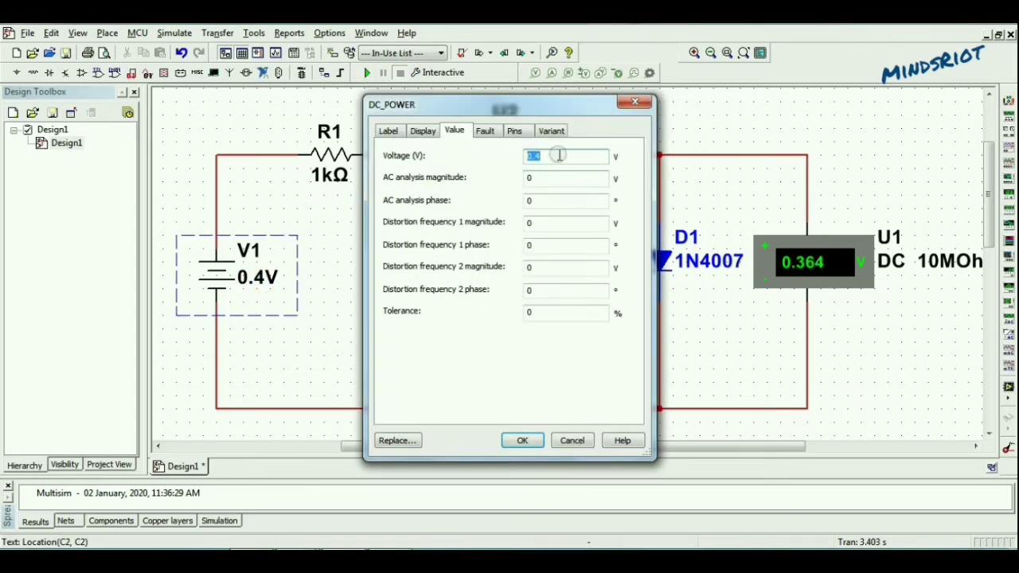
text(0.5)
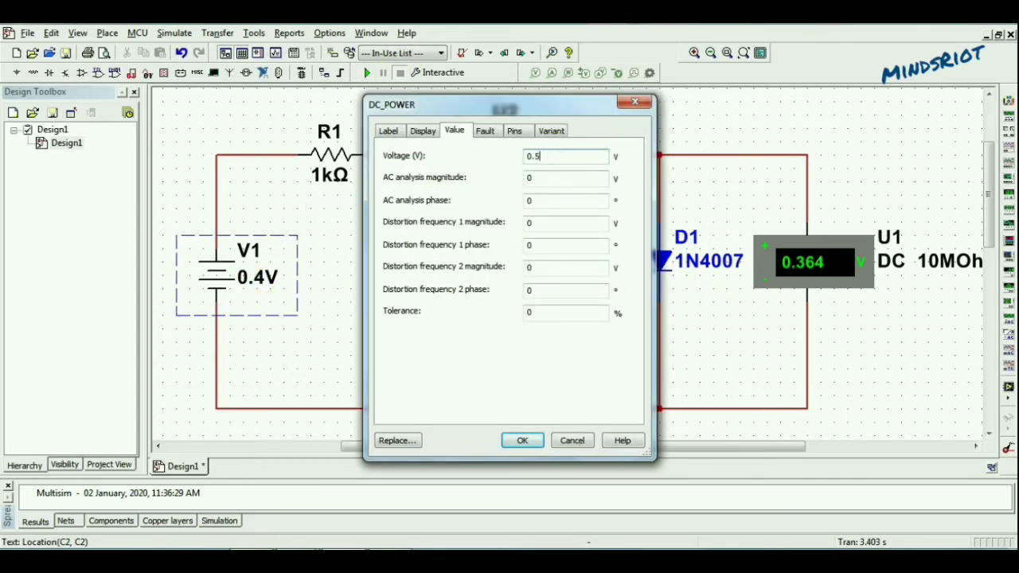
click(522, 440)
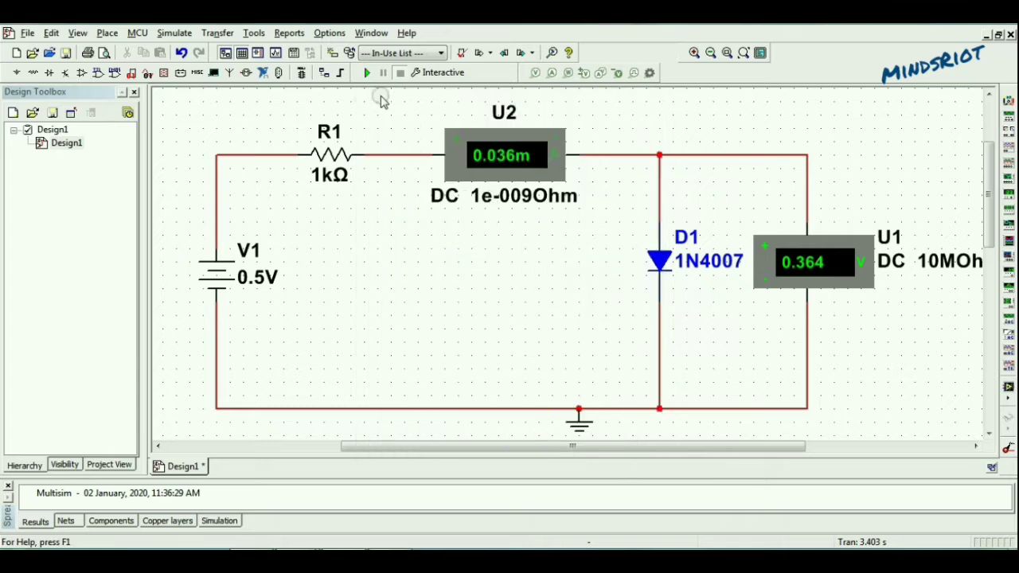
click(366, 72)
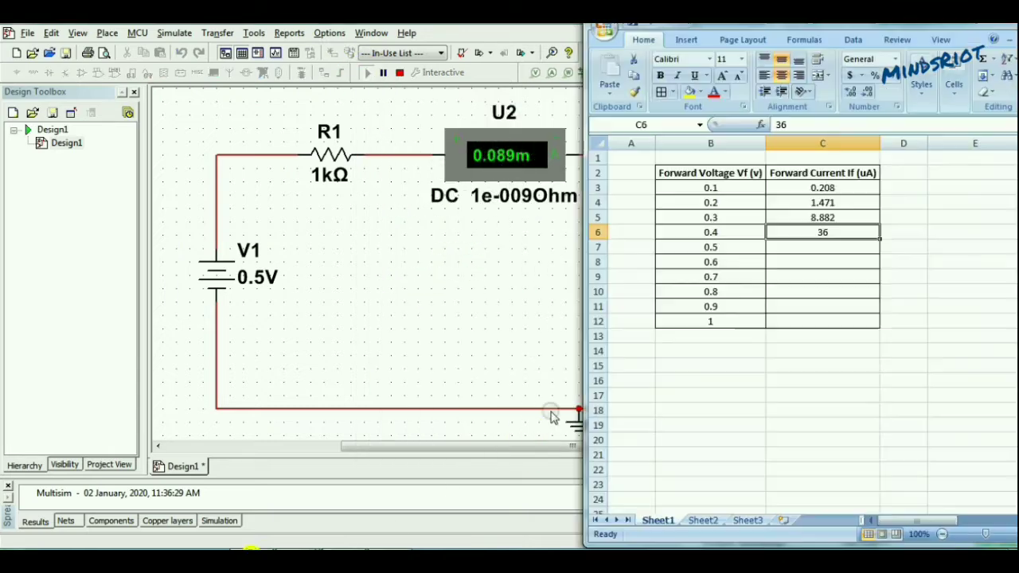
text(89)
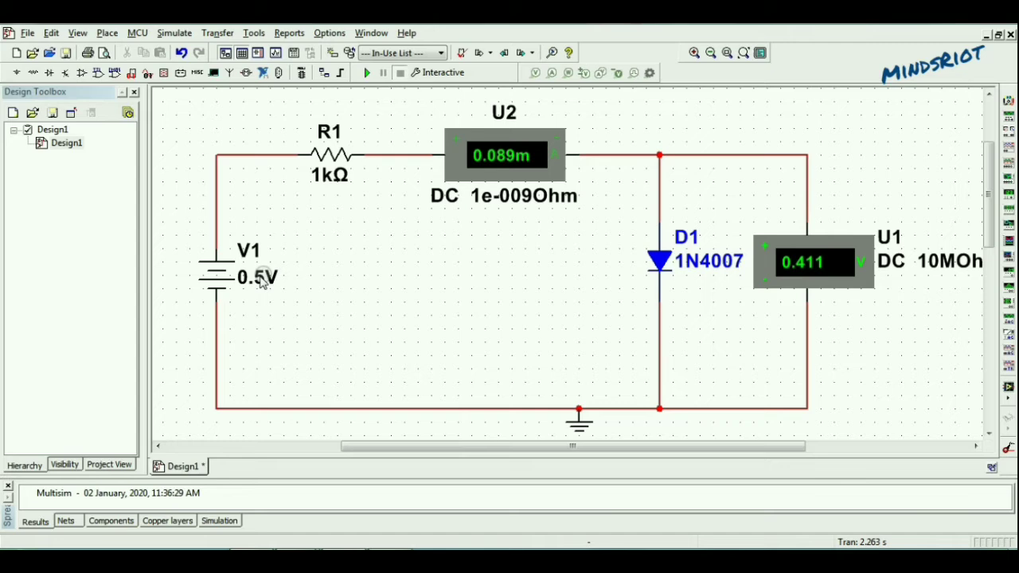
Set V1 to 0.6 V, rerun, record 0.16 mA, and reopen V1's settings
double_click(257, 276)
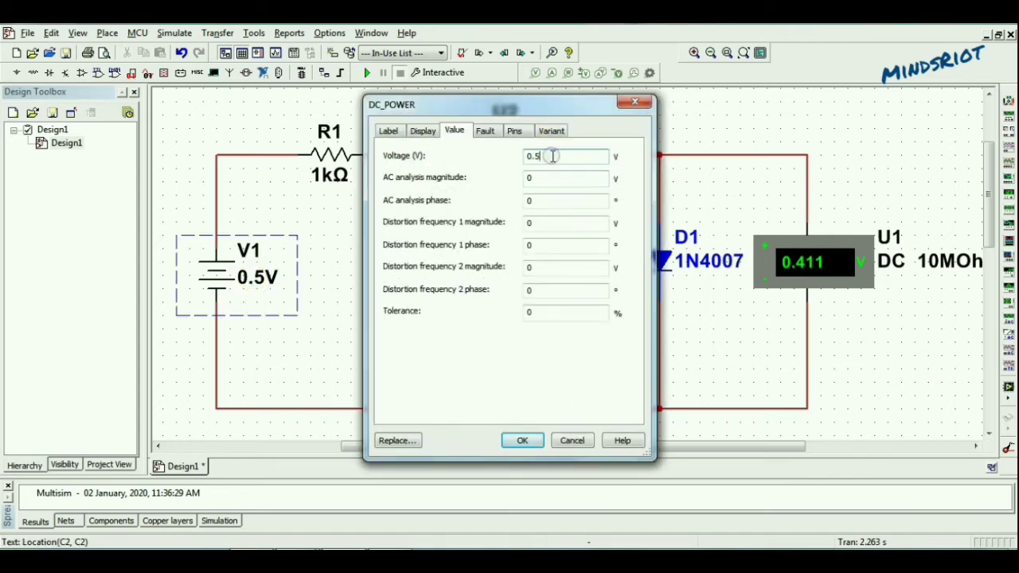
text(0.6)
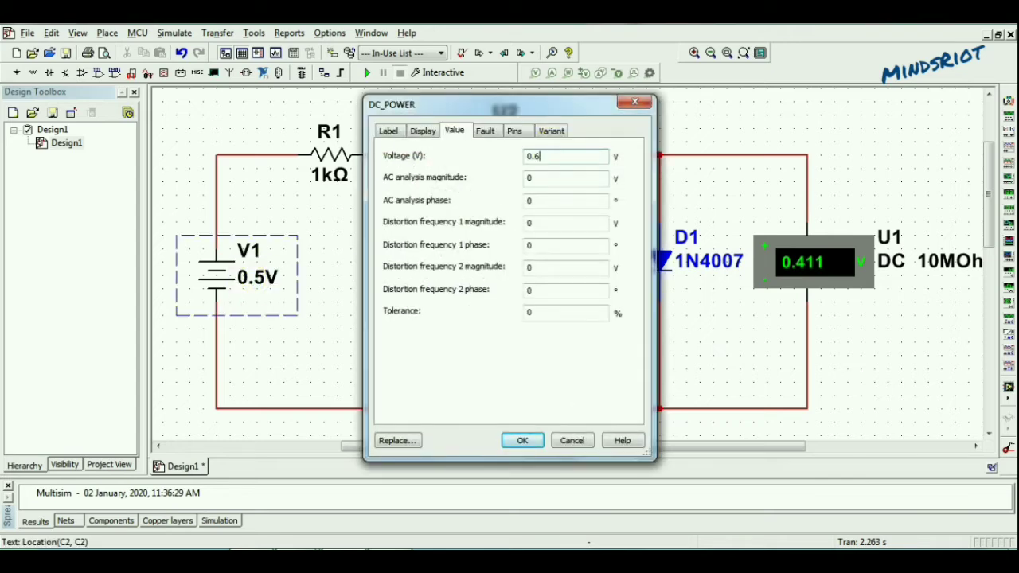
click(522, 441)
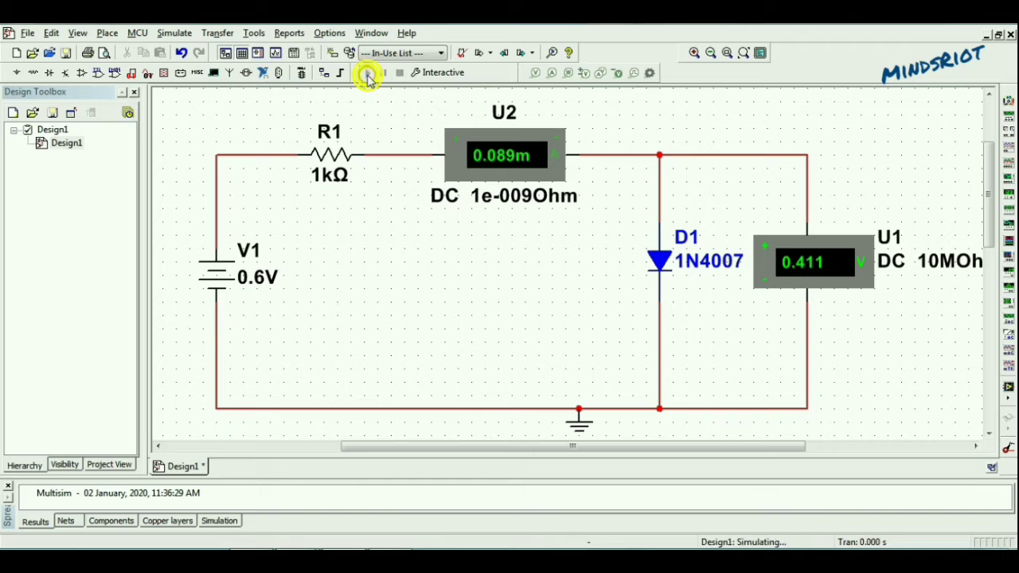
click(367, 72)
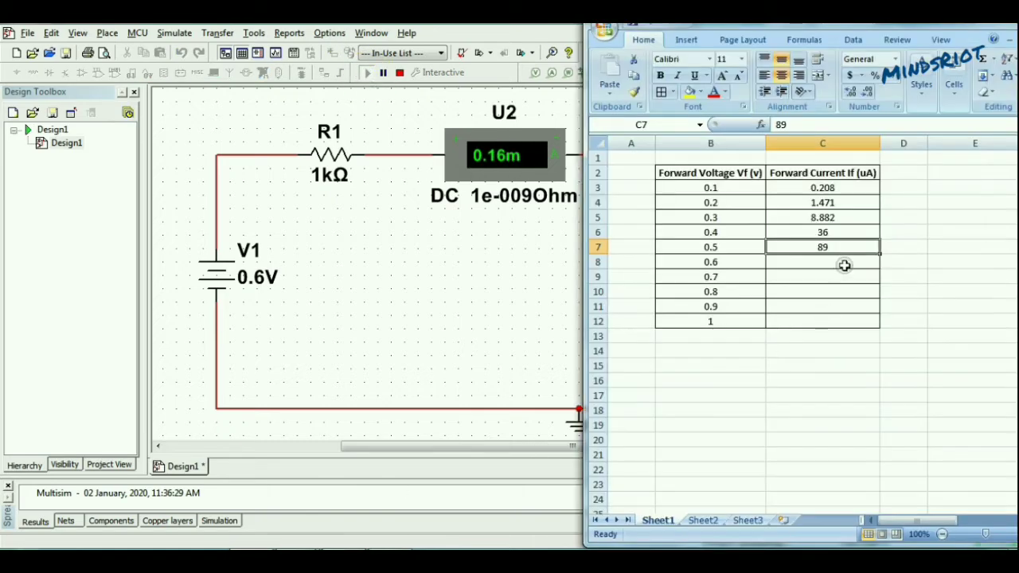
text(16)
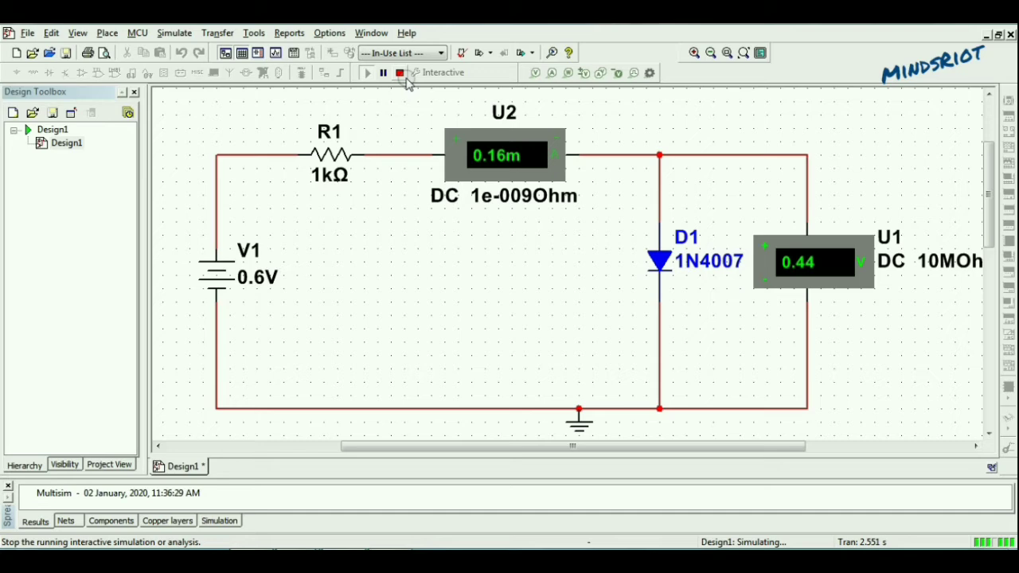
double_click(255, 276)
text(0.)
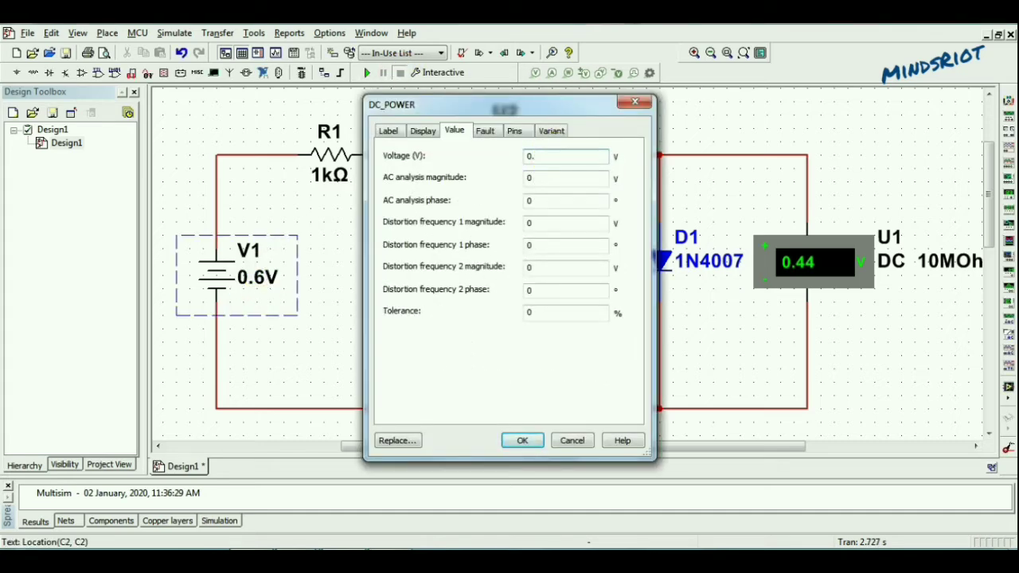
Apply 0.7 V to V1 and log 239 µA in cell C9
click(522, 441)
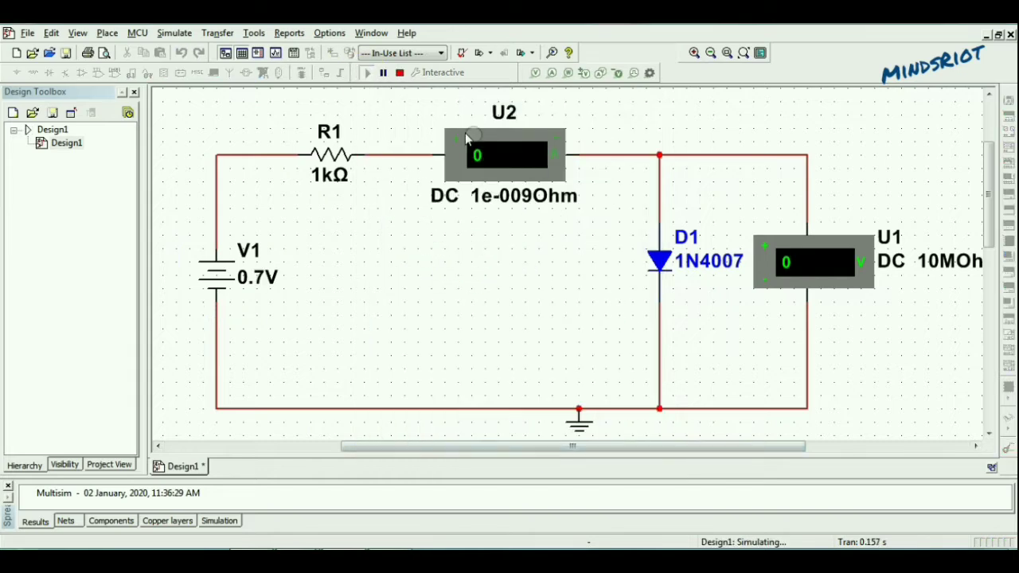
mouse_move(525, 339)
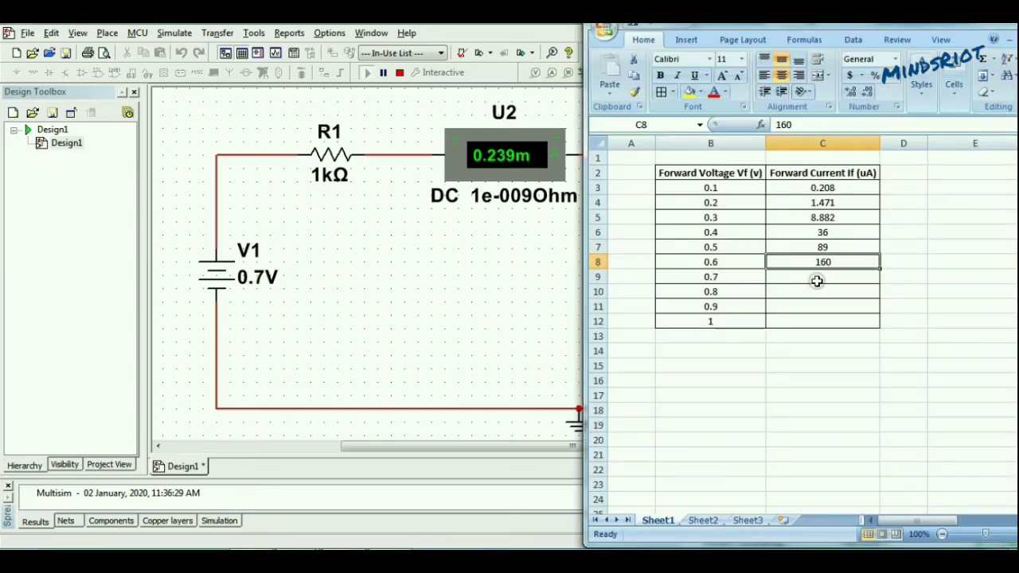
click(822, 276)
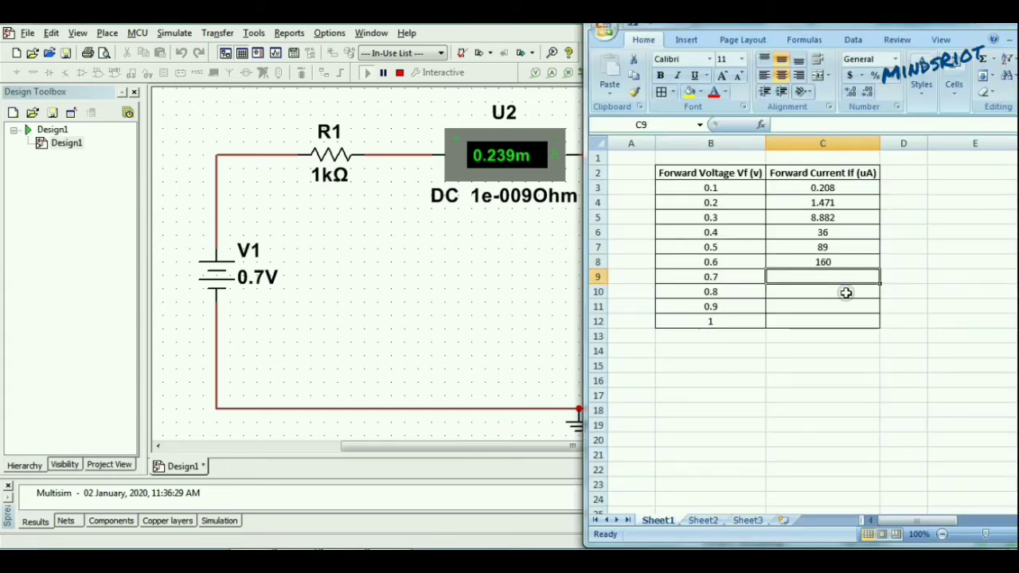
text(239)
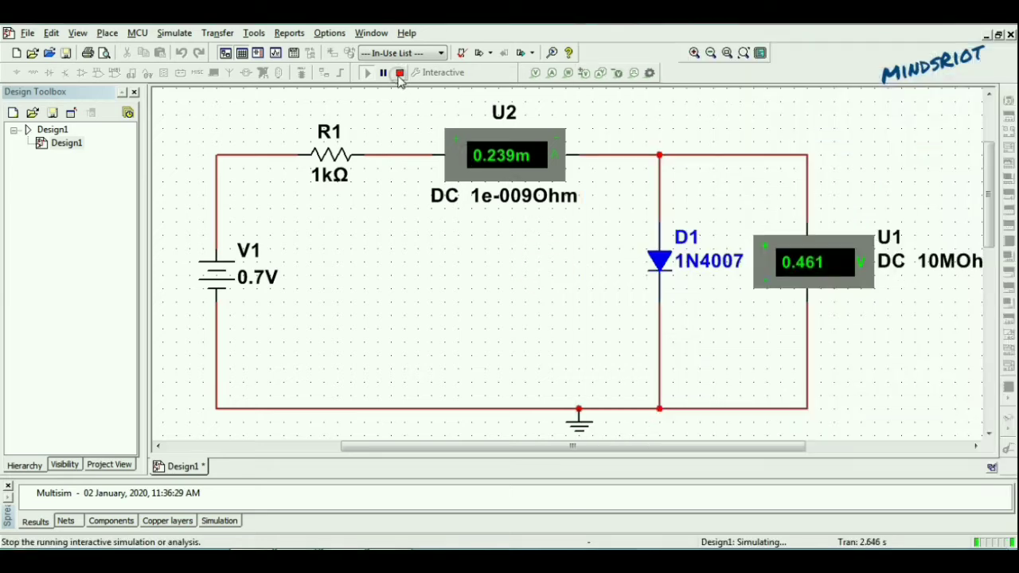
Set battery V1 to 0.8 V and run the simulation
double_click(239, 275)
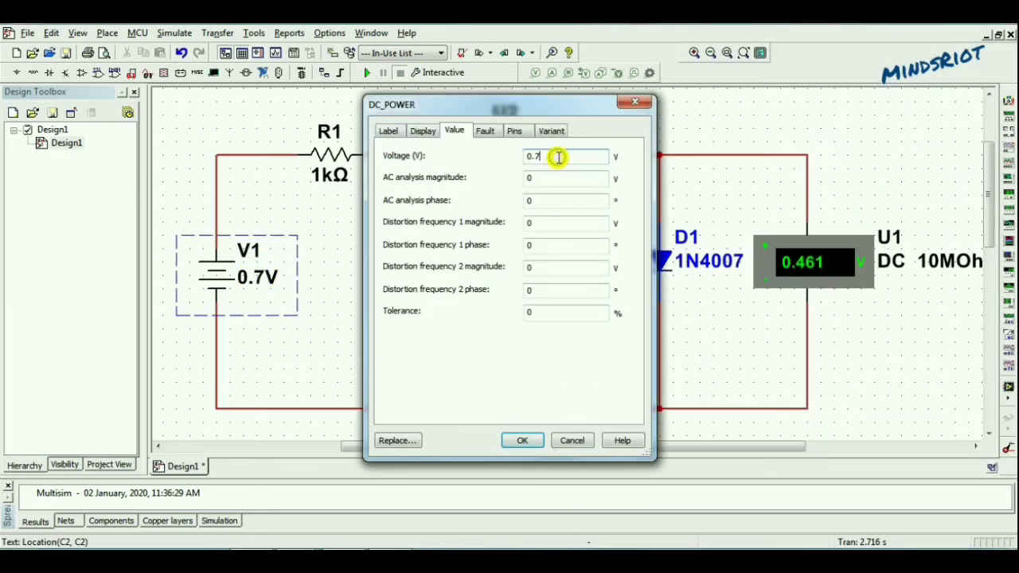
text(0.8)
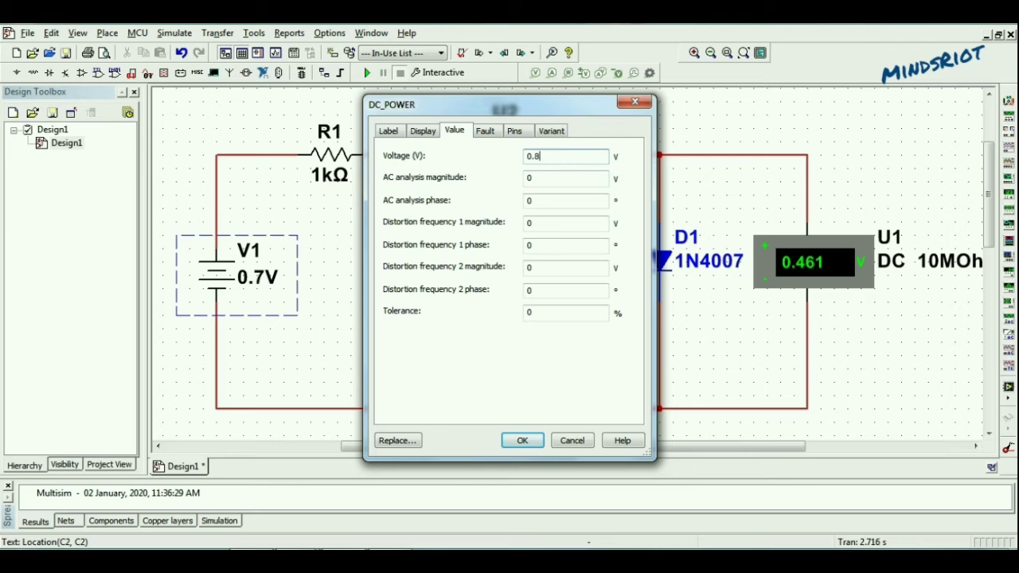
click(522, 441)
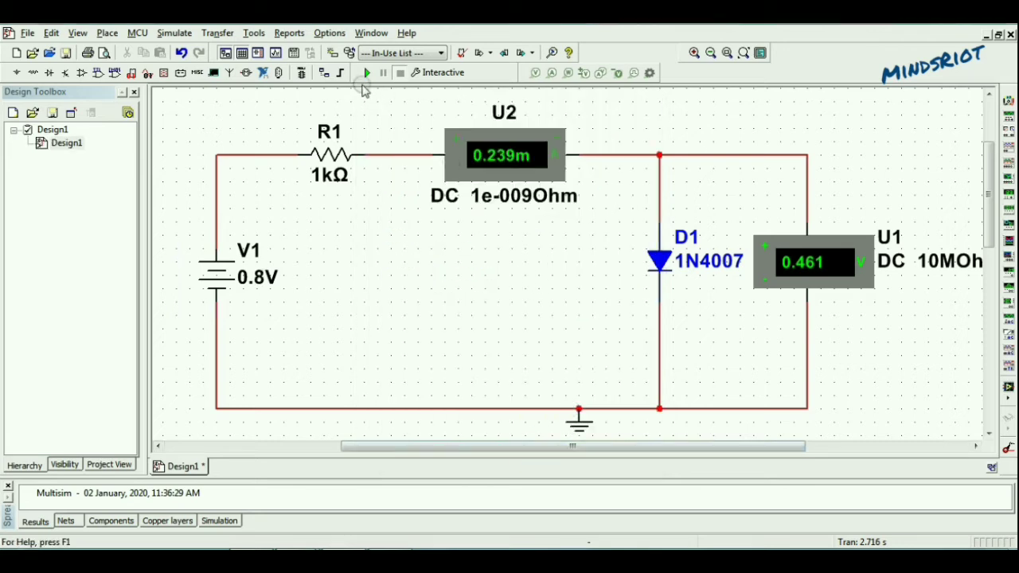
click(367, 72)
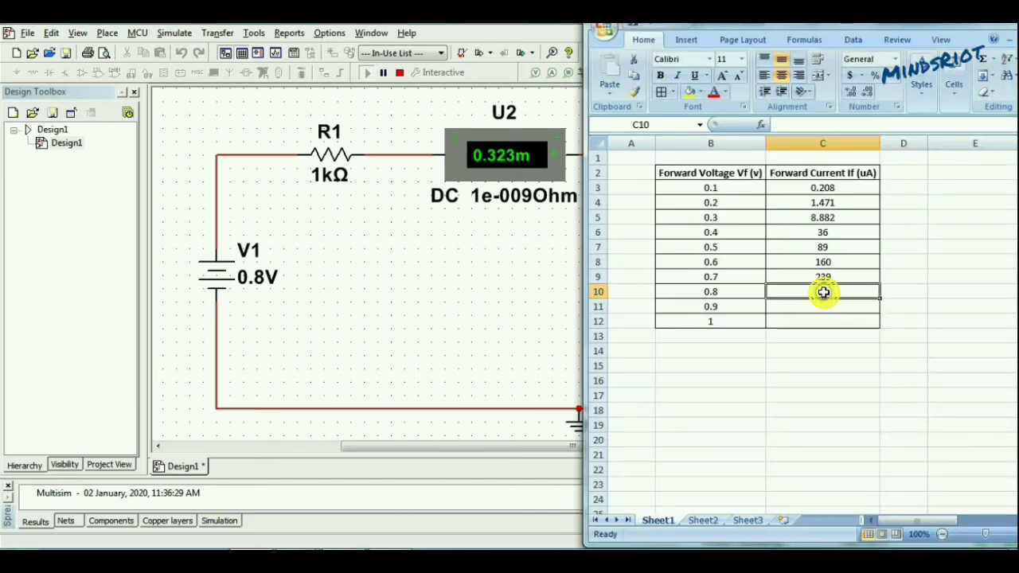
Log 323 µA for 0.8 V in Excel and stop the simulation
text(323)
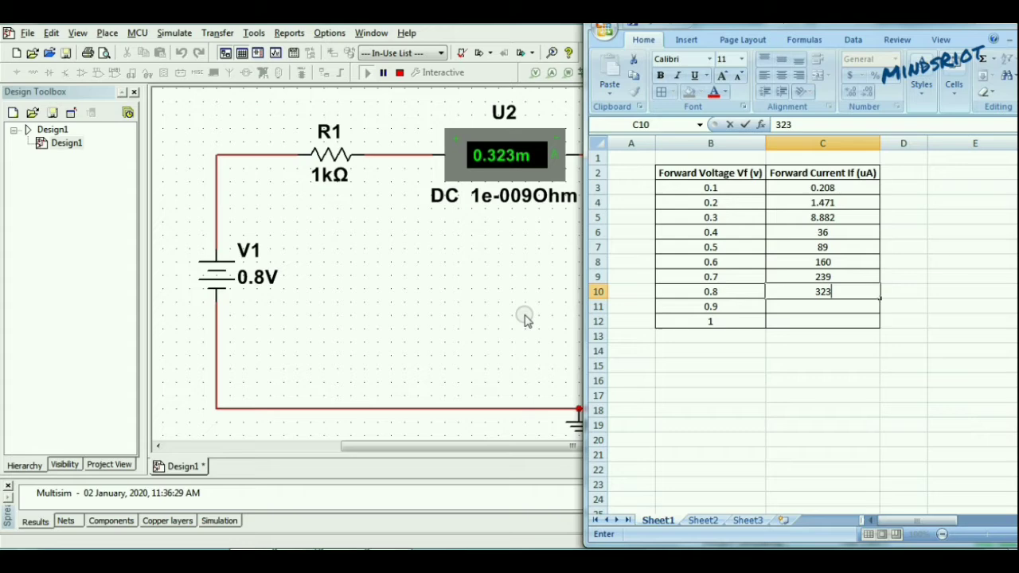
click(383, 73)
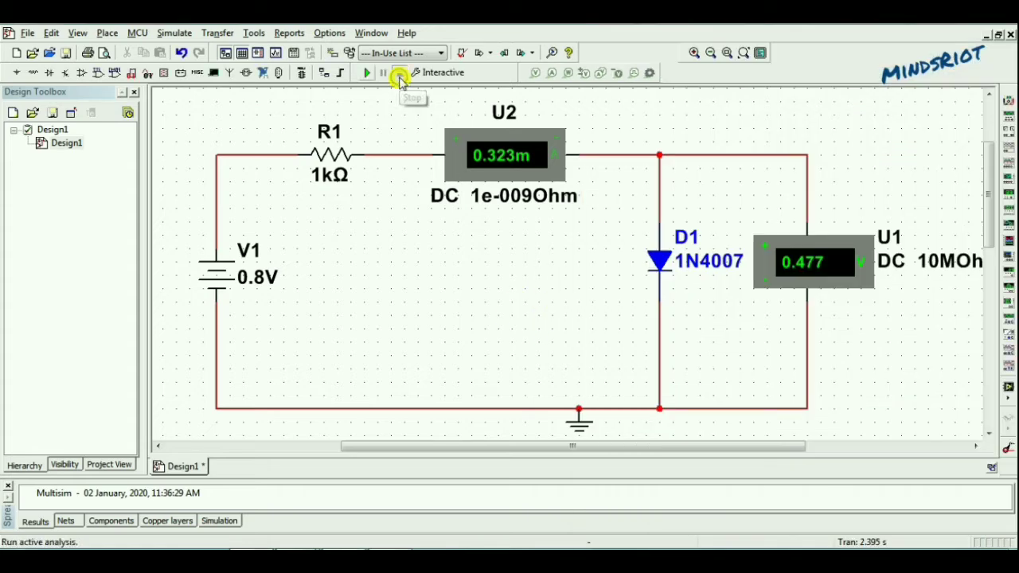
double_click(239, 274)
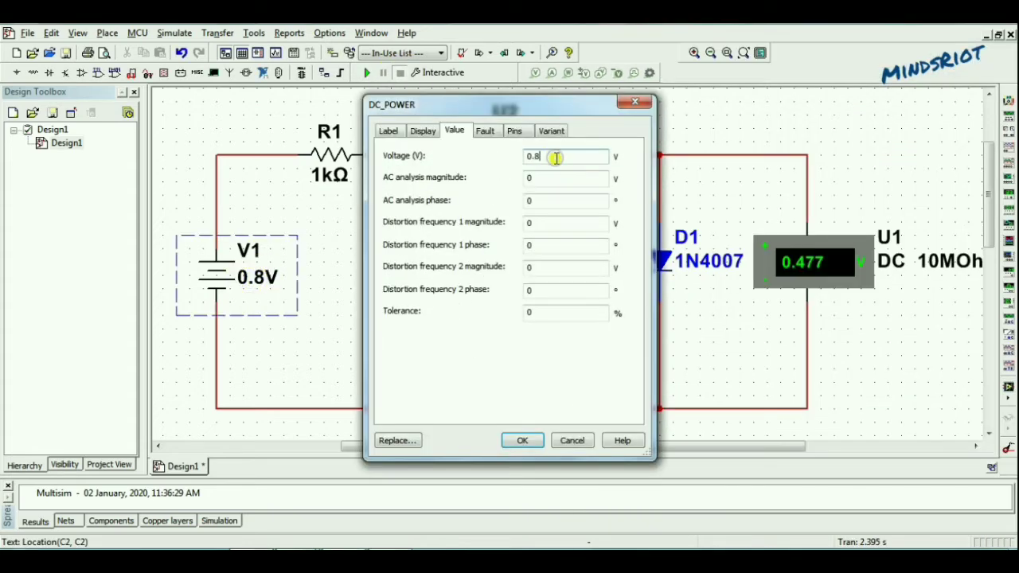
Simulate at 0.9 V (0.411 mA, 0.489 V), then set V1 to 1 V
text(0.9)
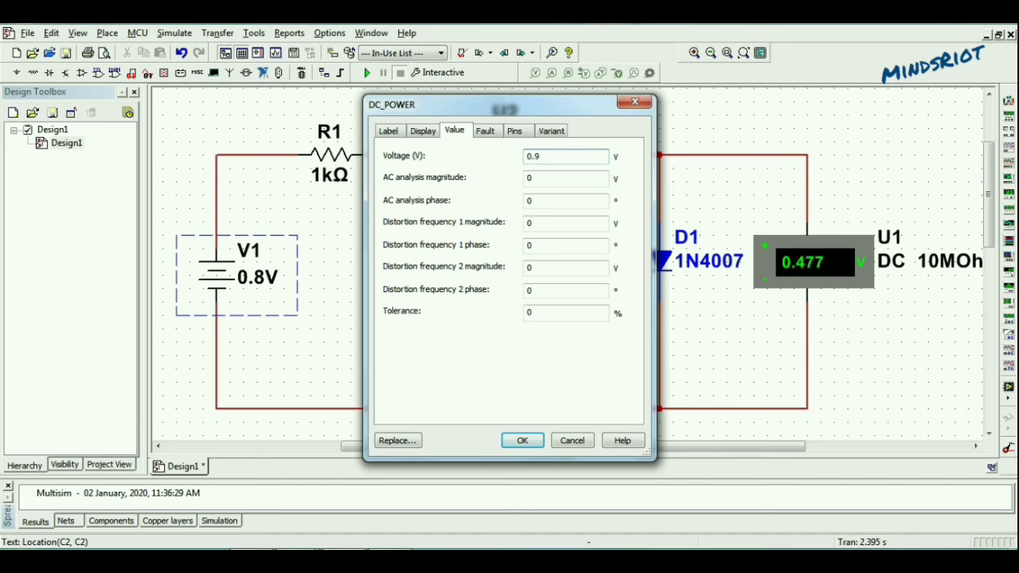
click(523, 440)
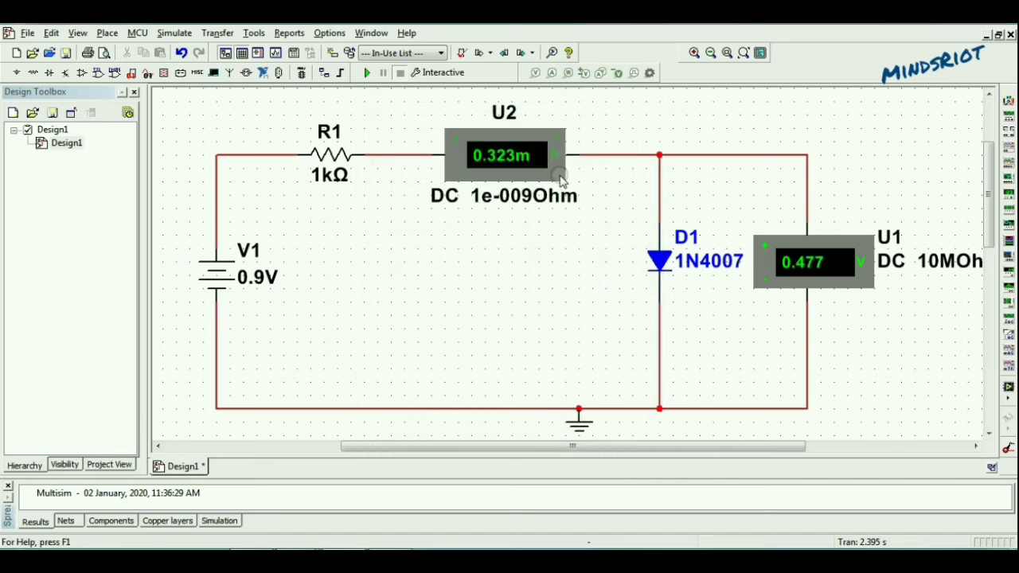
click(367, 73)
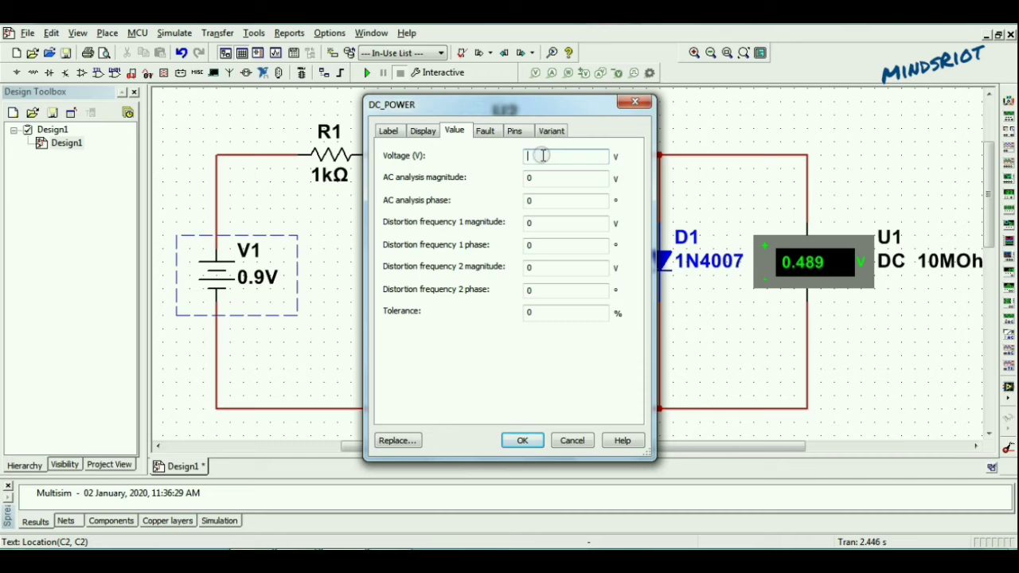
click(521, 440)
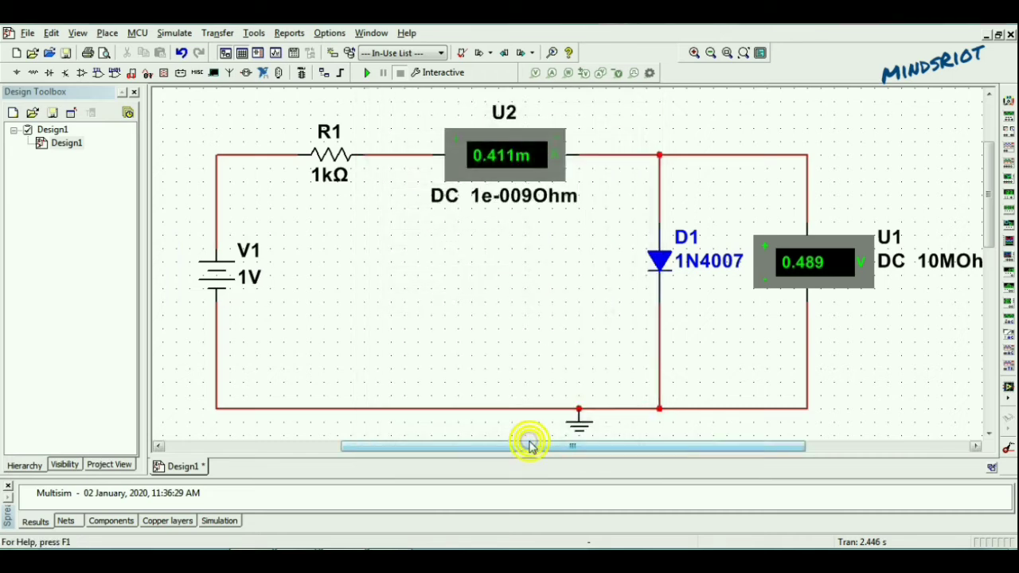
click(367, 72)
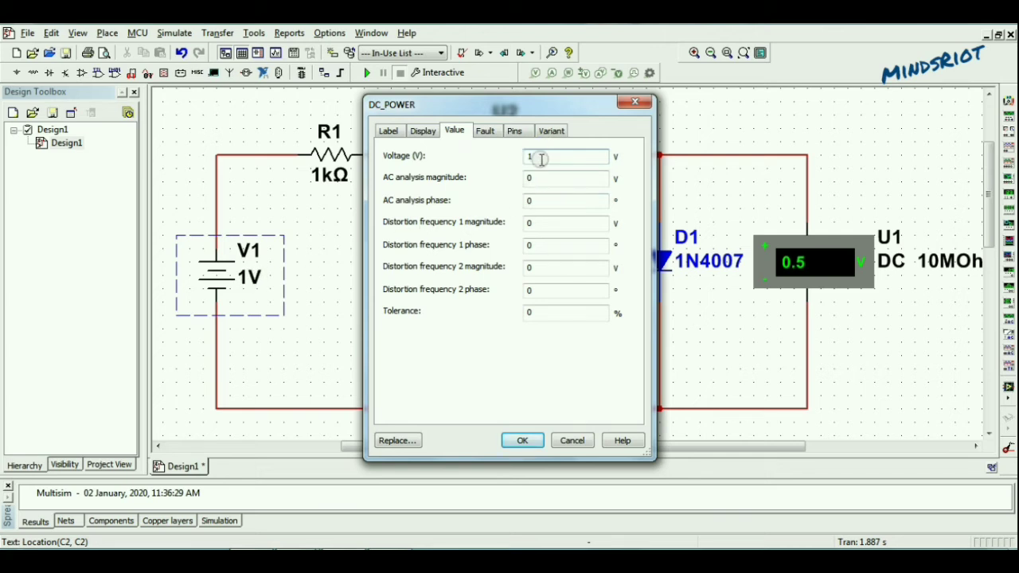
Simulate at 1.1 V and record 1.1 V with 592 µA in Excel
click(523, 440)
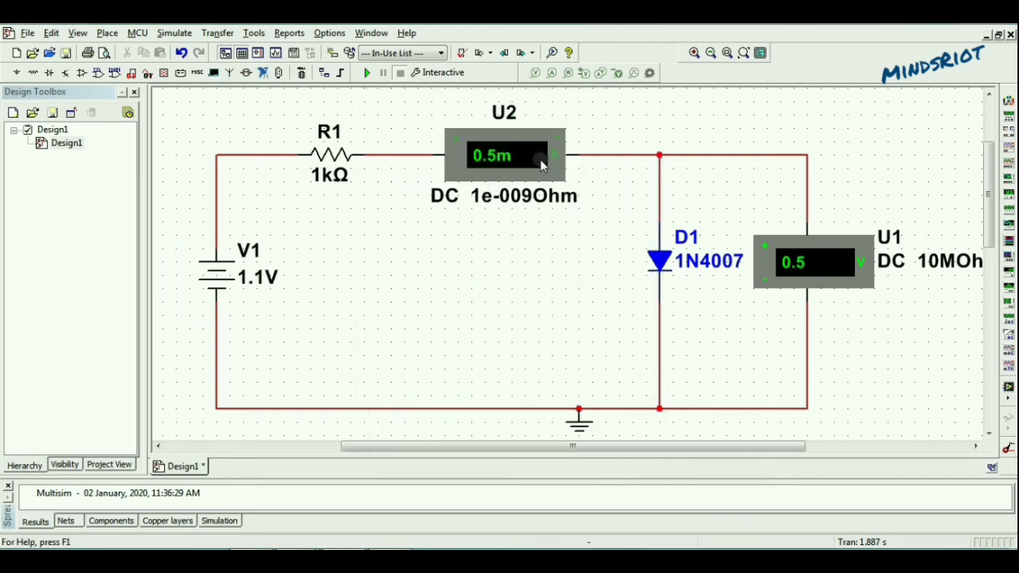
click(365, 72)
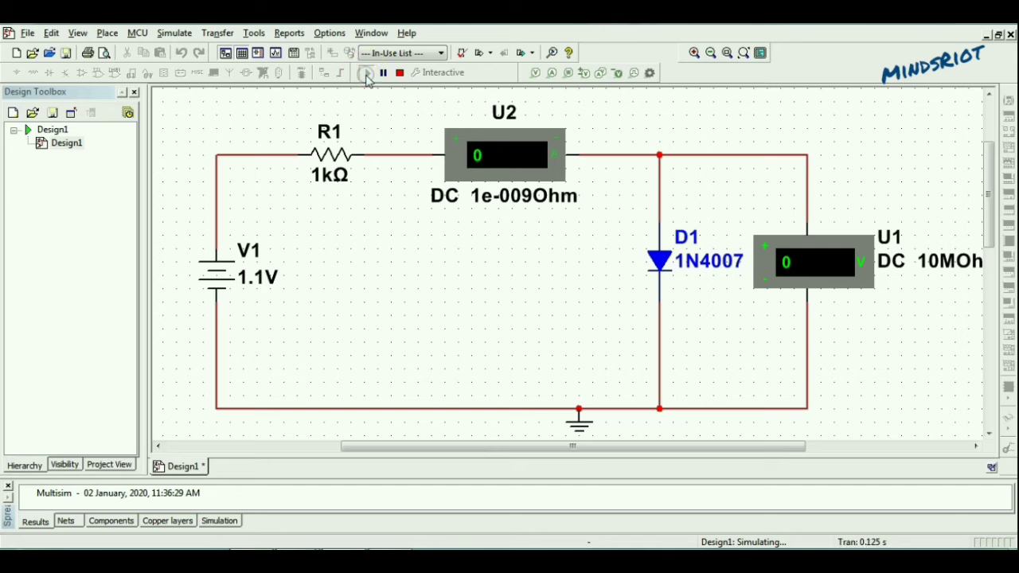
click(366, 72)
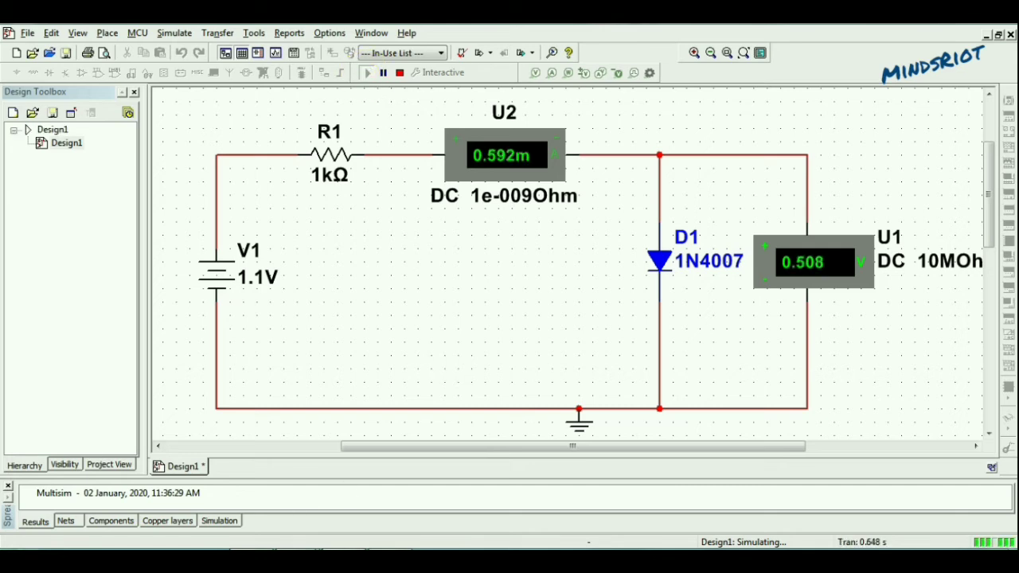
click(710, 335)
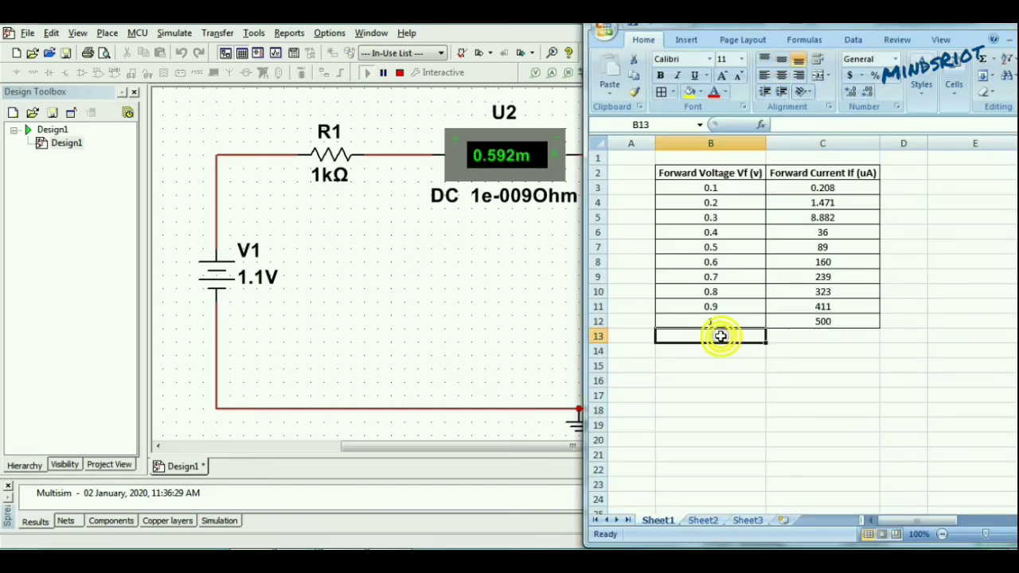
text(1.1)
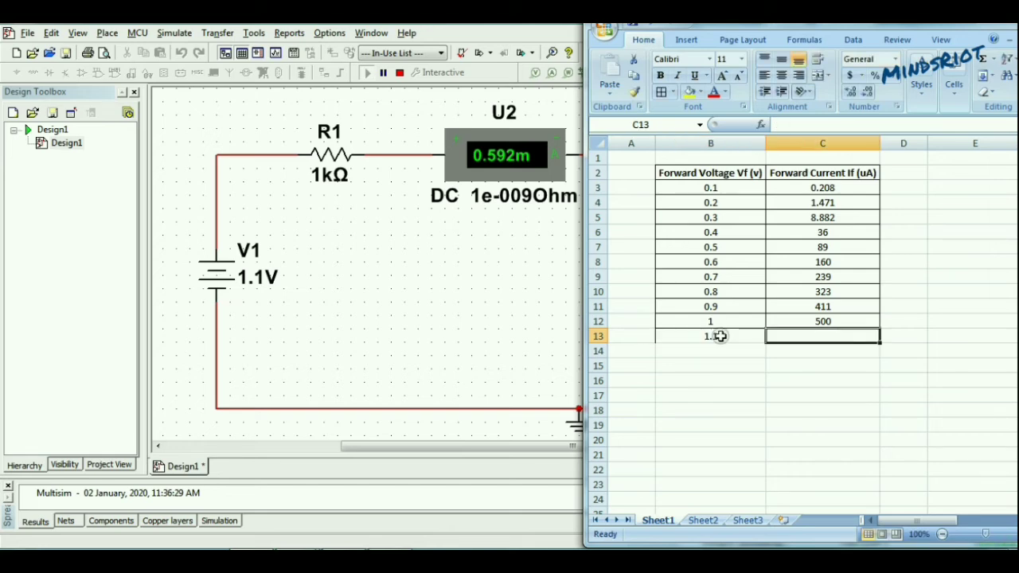
text(592)
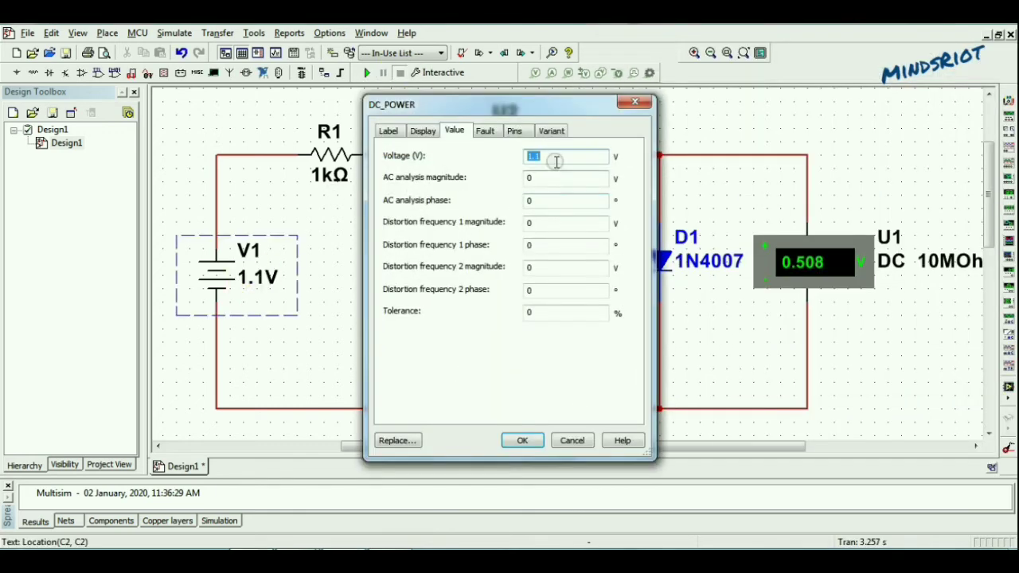
Simulate at 1.2 V and record 1.2 V with 684 µA
text(1.2)
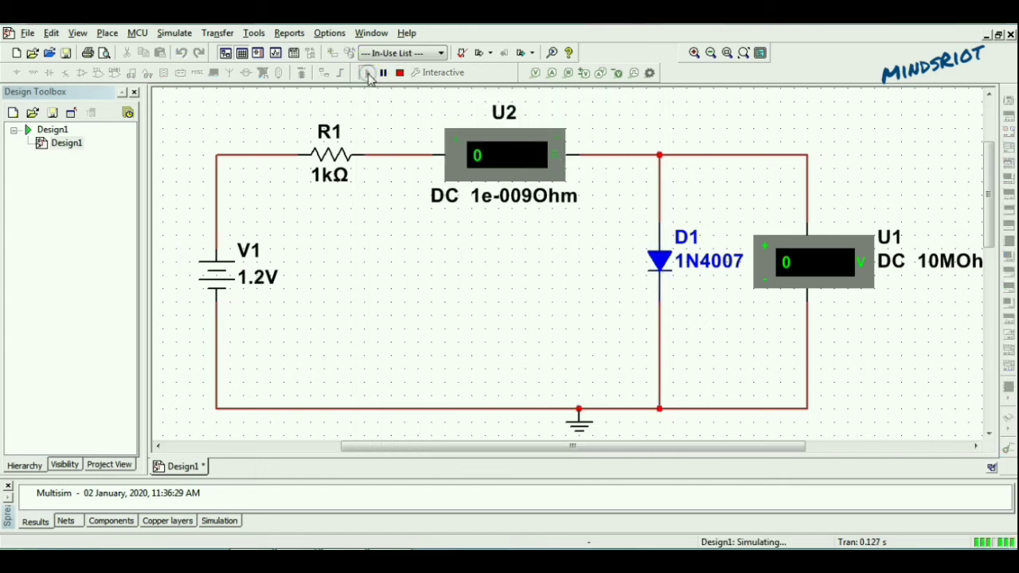
click(367, 73)
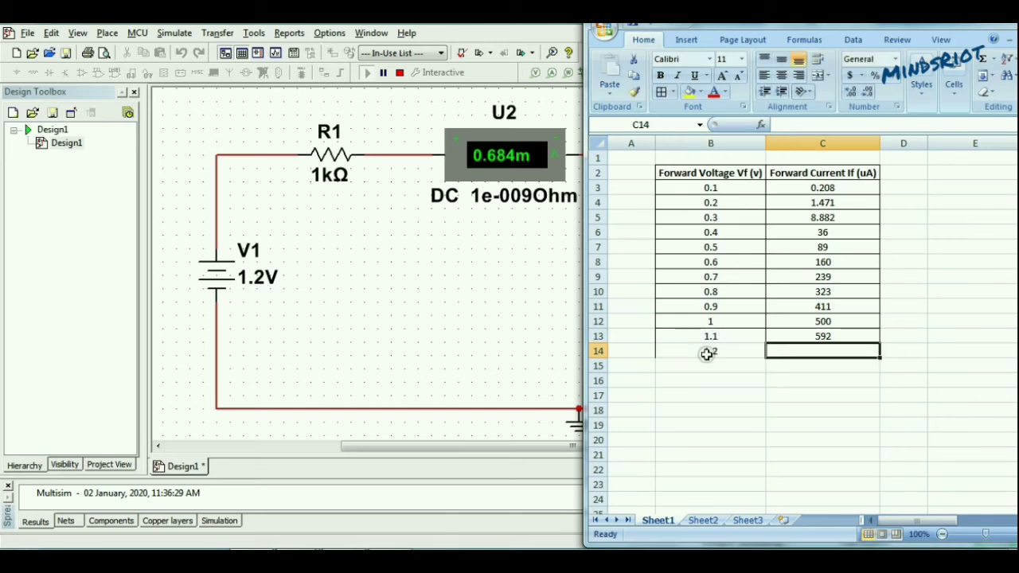
text(684)
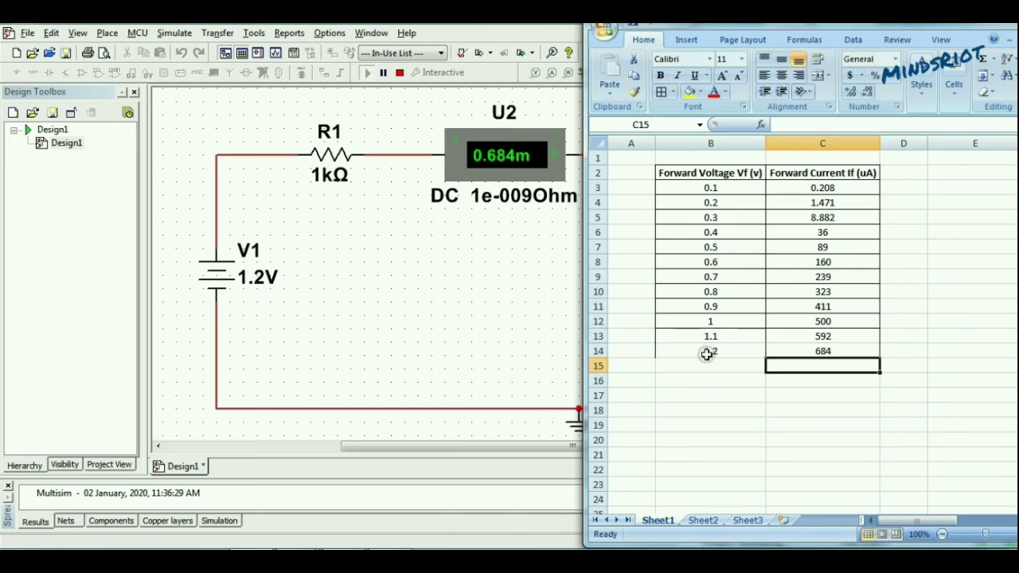
text(1.3)
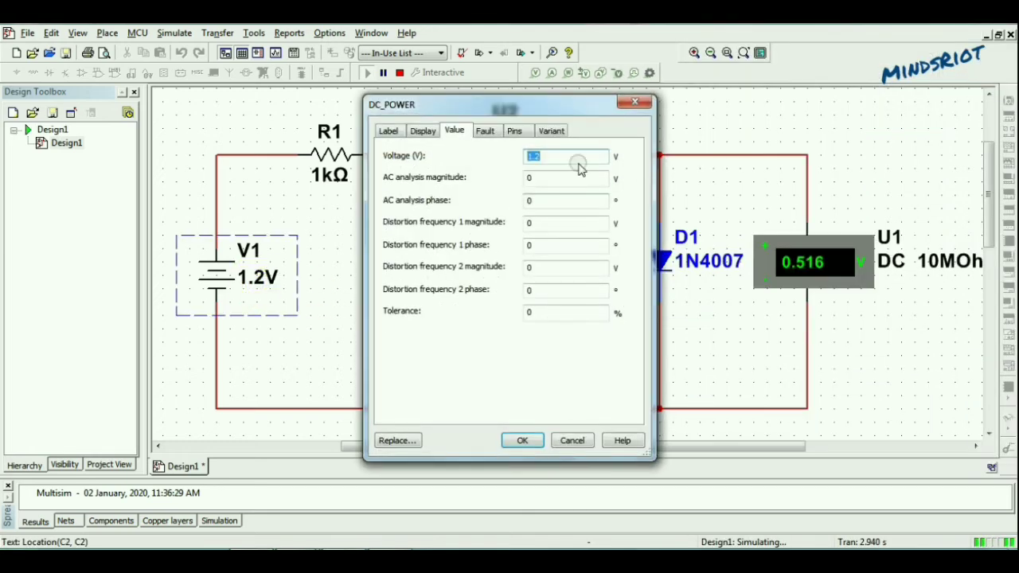
Raise battery V1 to 1.3 V and rerun the simulation
text(1.3)
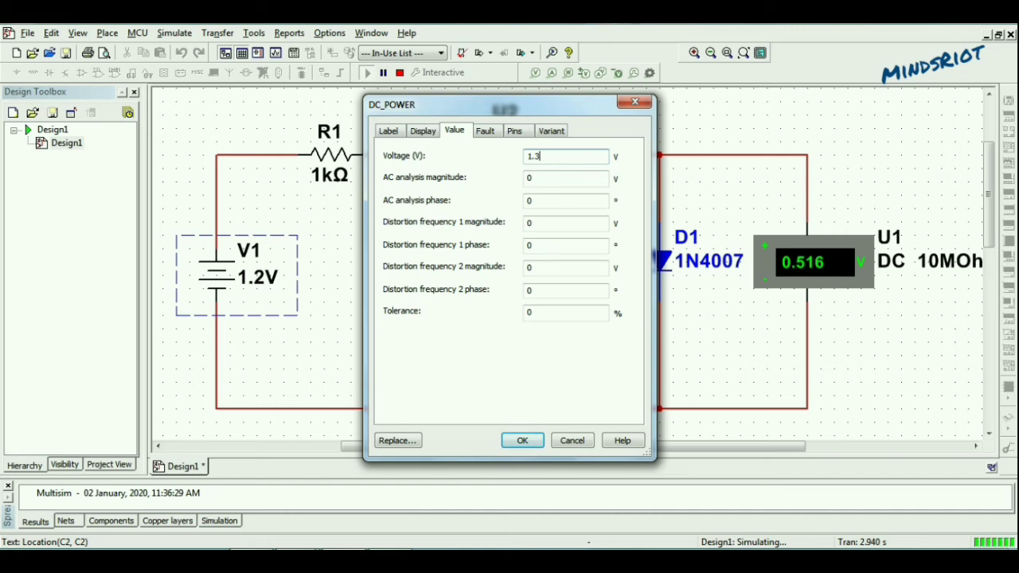
click(522, 440)
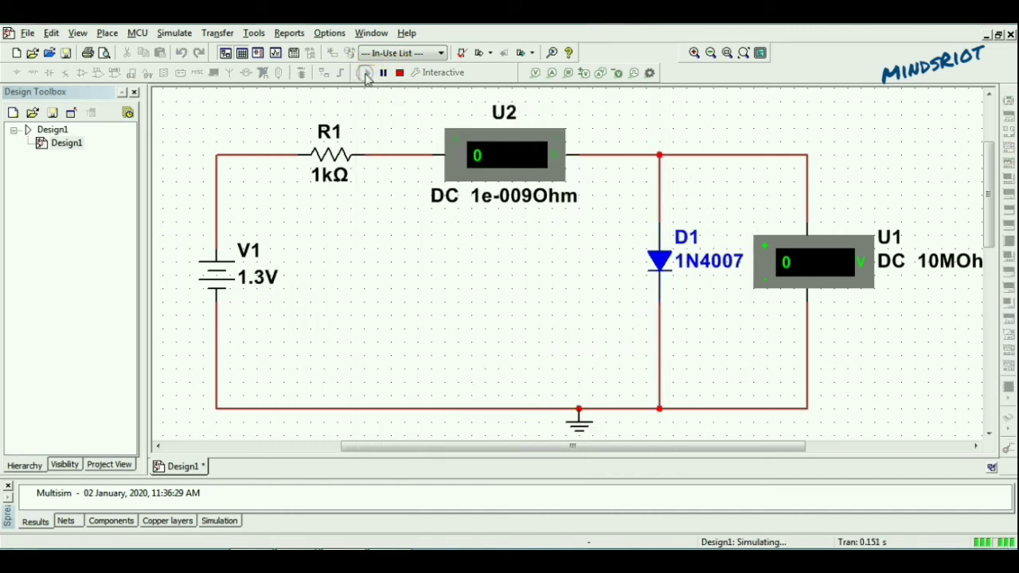
click(366, 73)
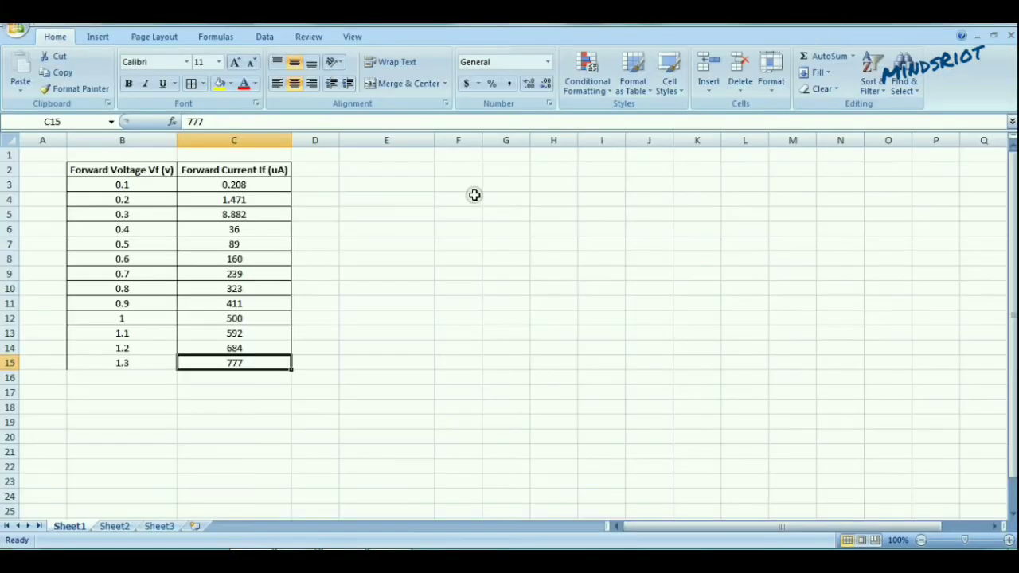
Plot the B2:C15 Vf–If table as a basic 2-D line chart
drag(122, 333, 234, 362)
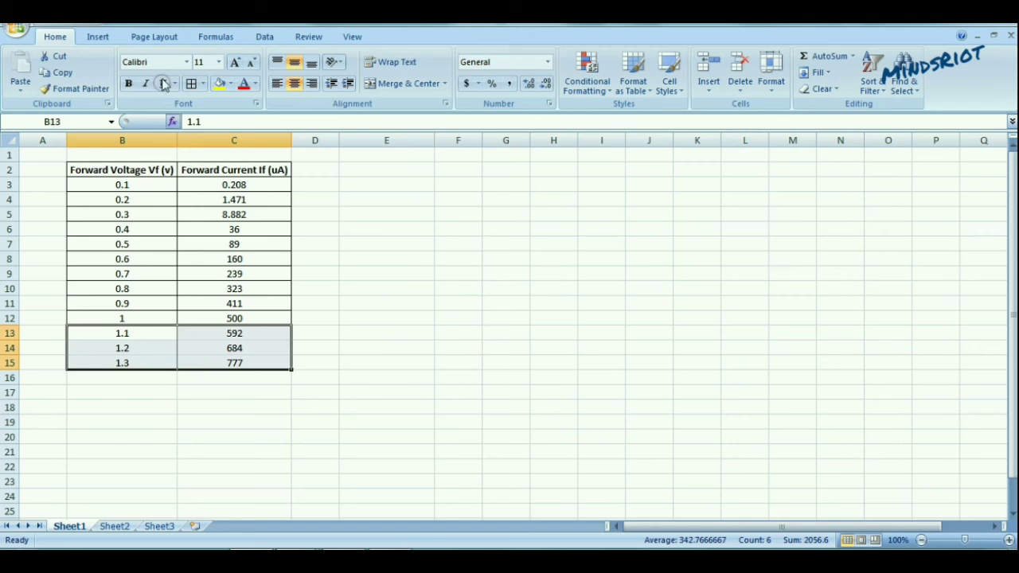
click(506, 273)
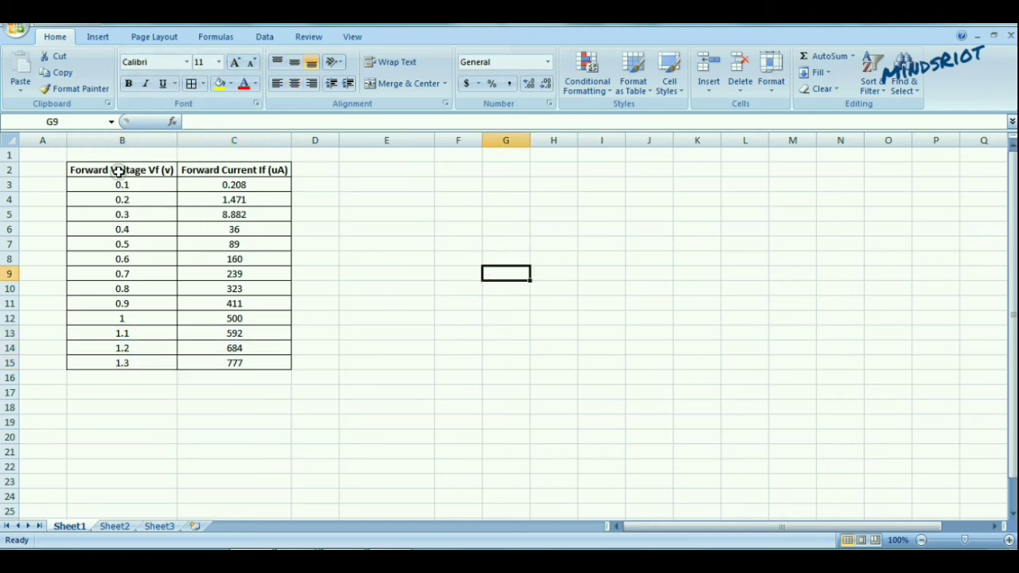
drag(121, 169, 234, 363)
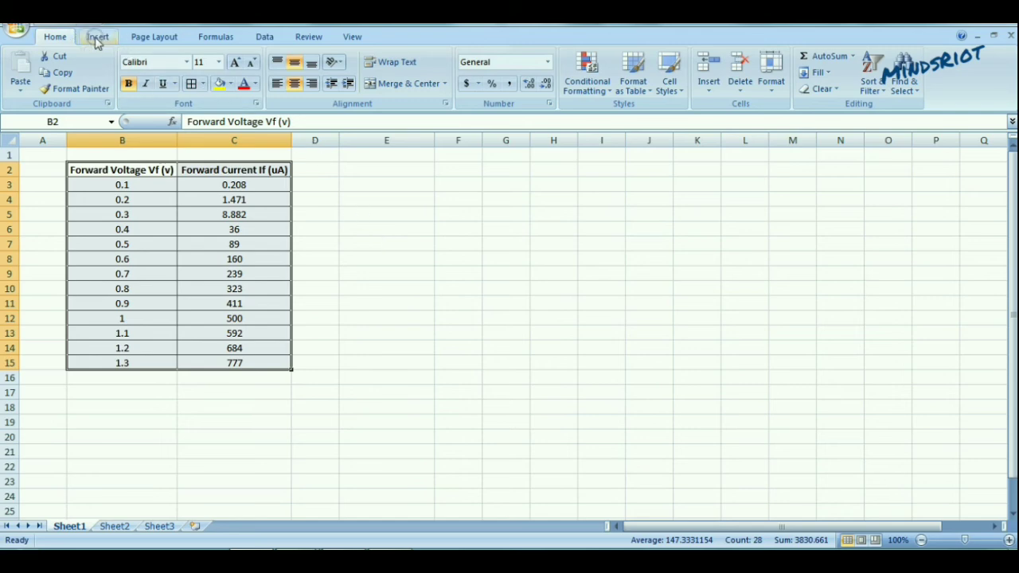
click(275, 72)
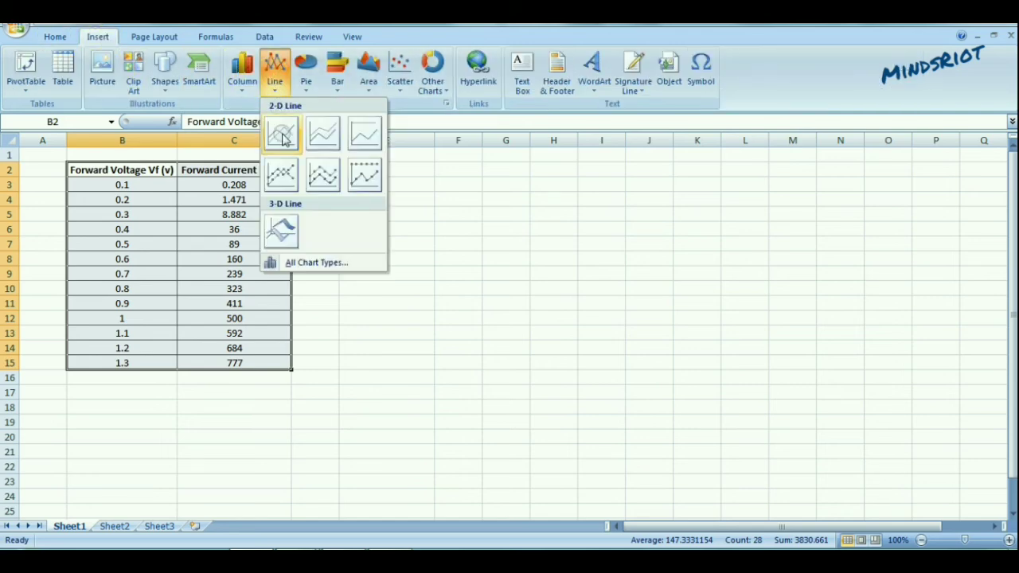
click(280, 132)
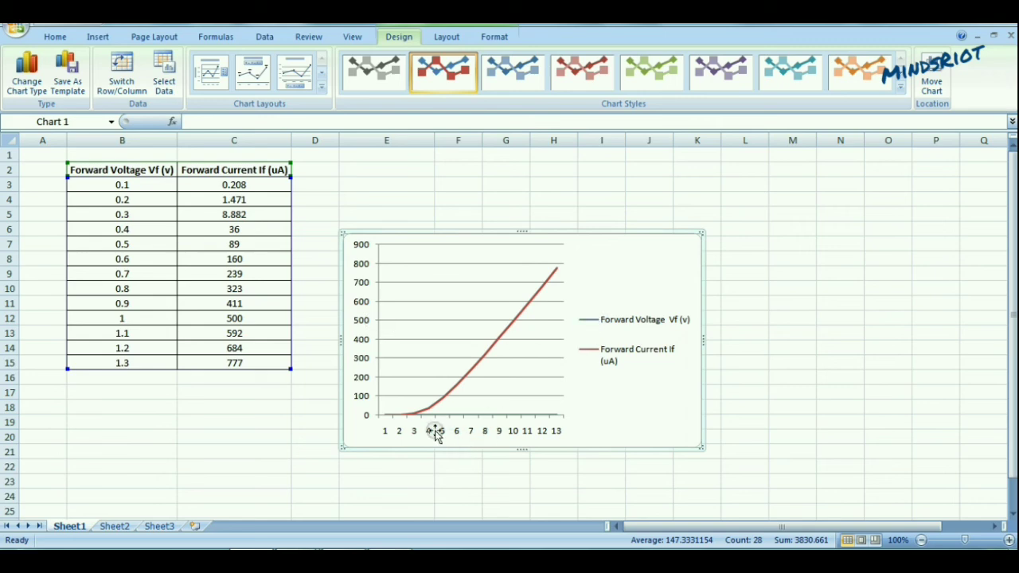
mouse_move(425, 418)
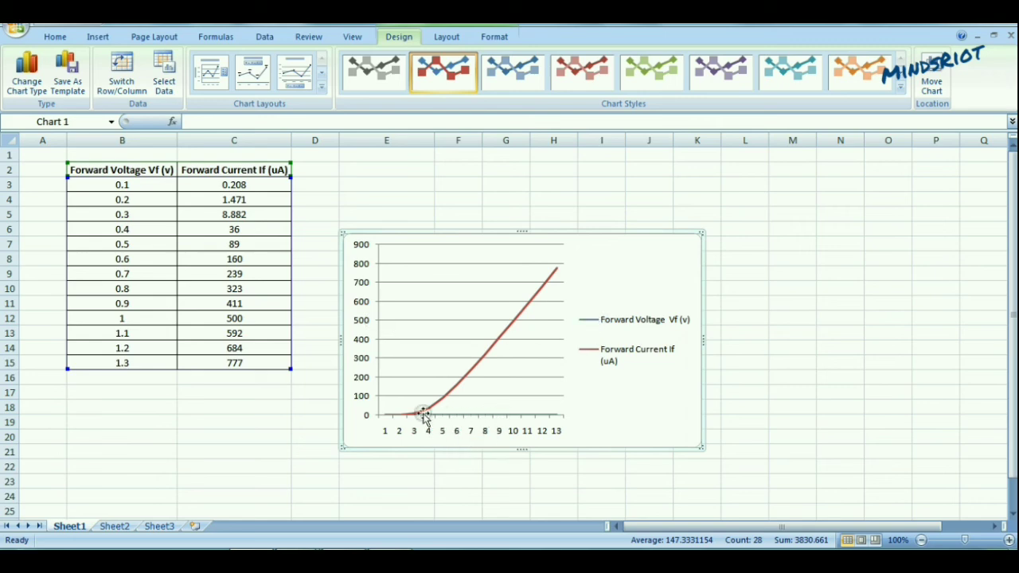
mouse_move(574, 234)
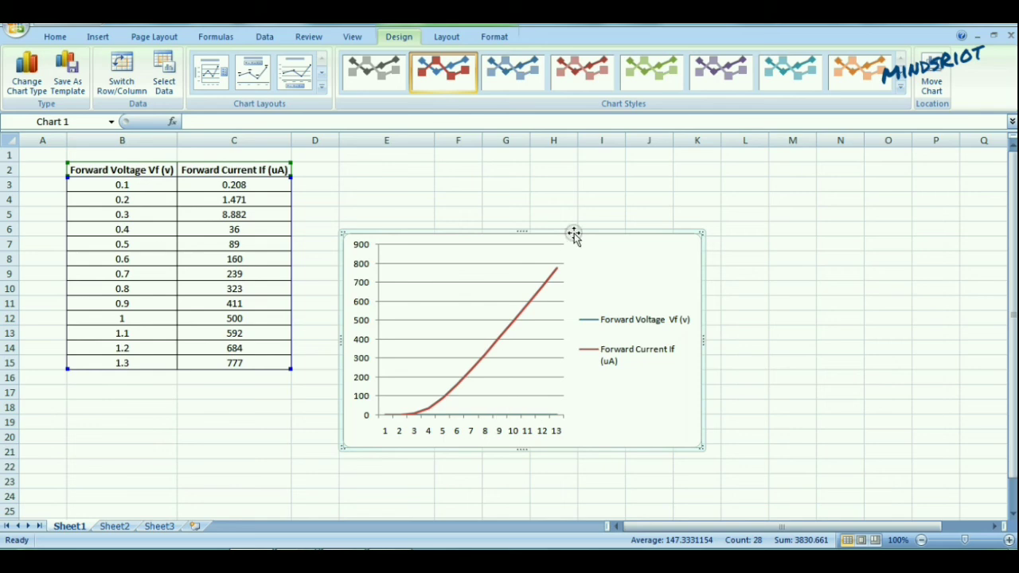
mouse_move(702, 234)
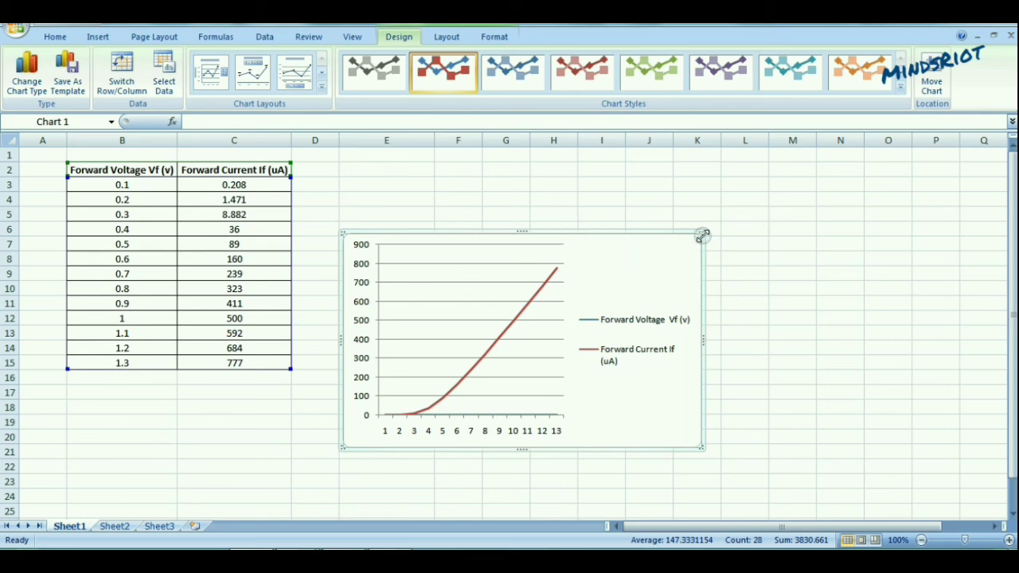